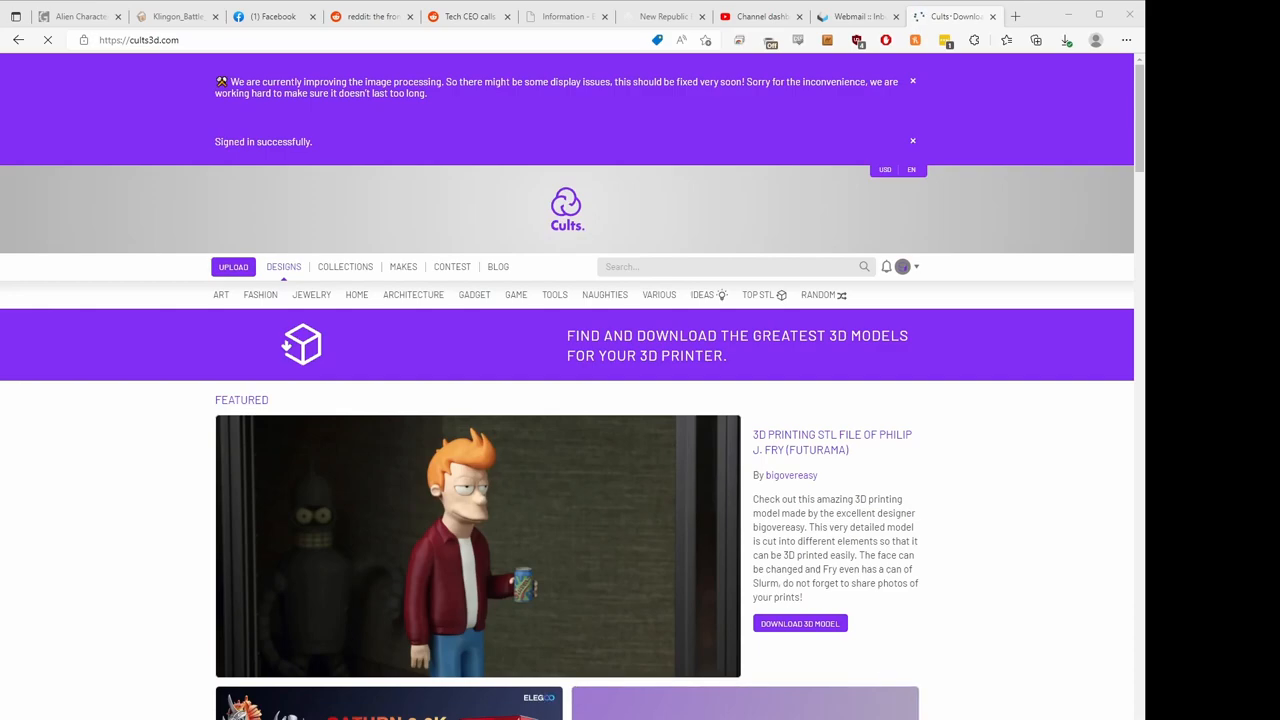
mouse_move(598, 507)
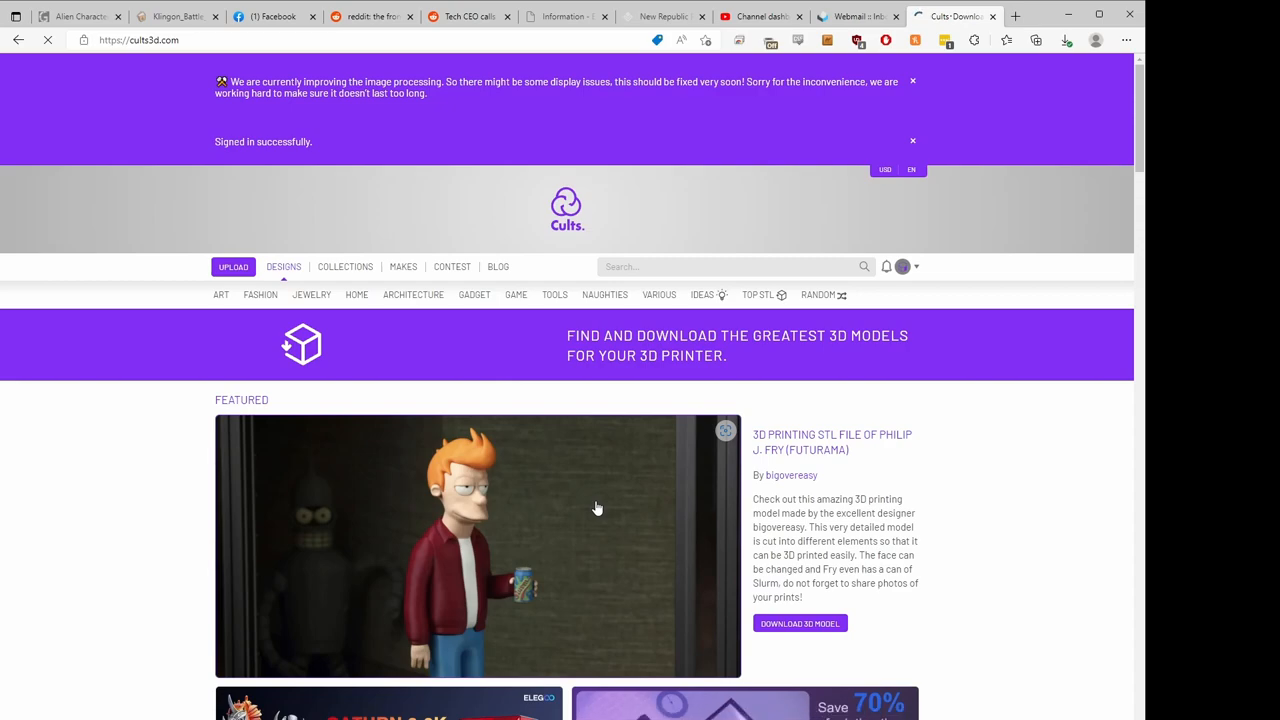
mouse_move(584, 168)
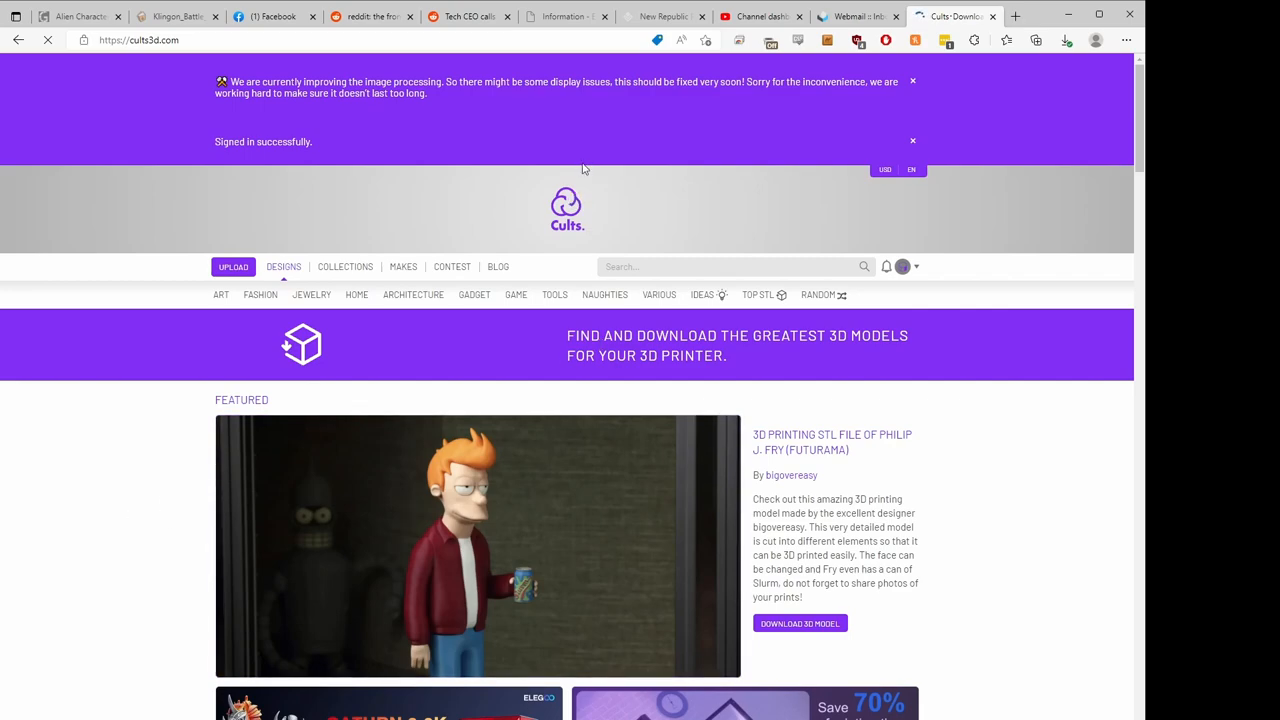
mouse_move(668, 283)
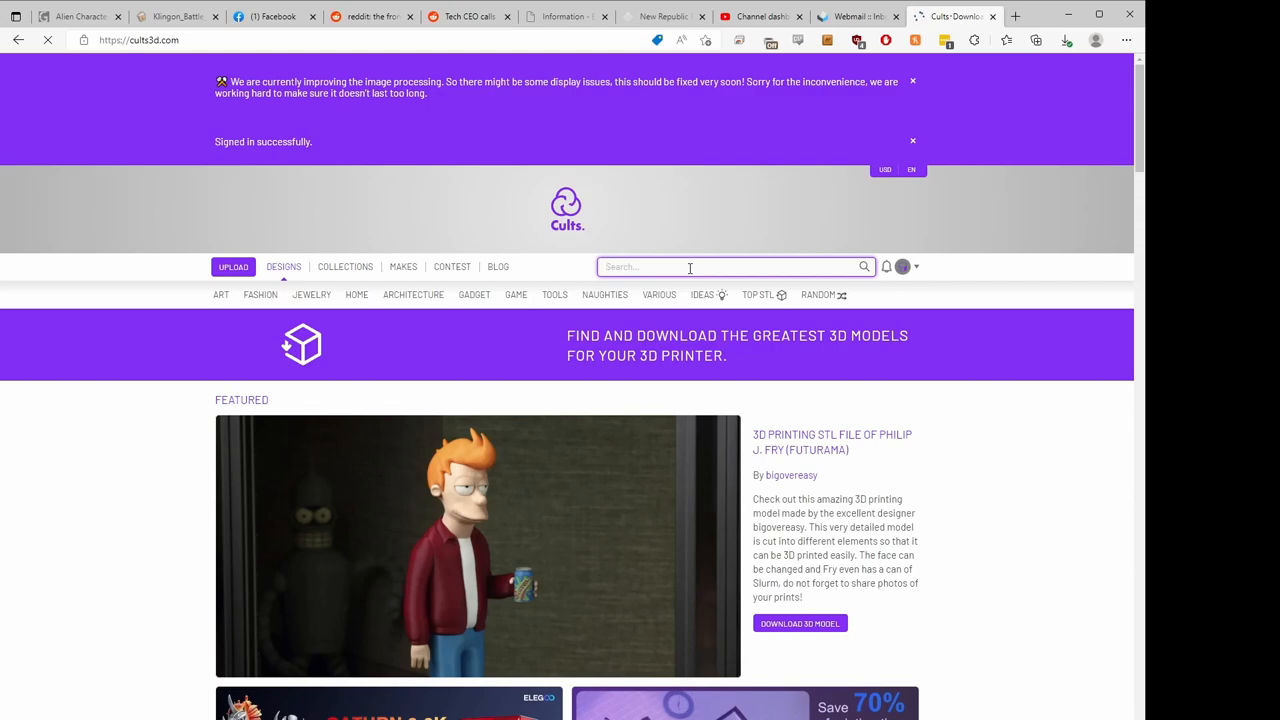
Run a site search for 'Lambdao', returning the single matching model
type("L")
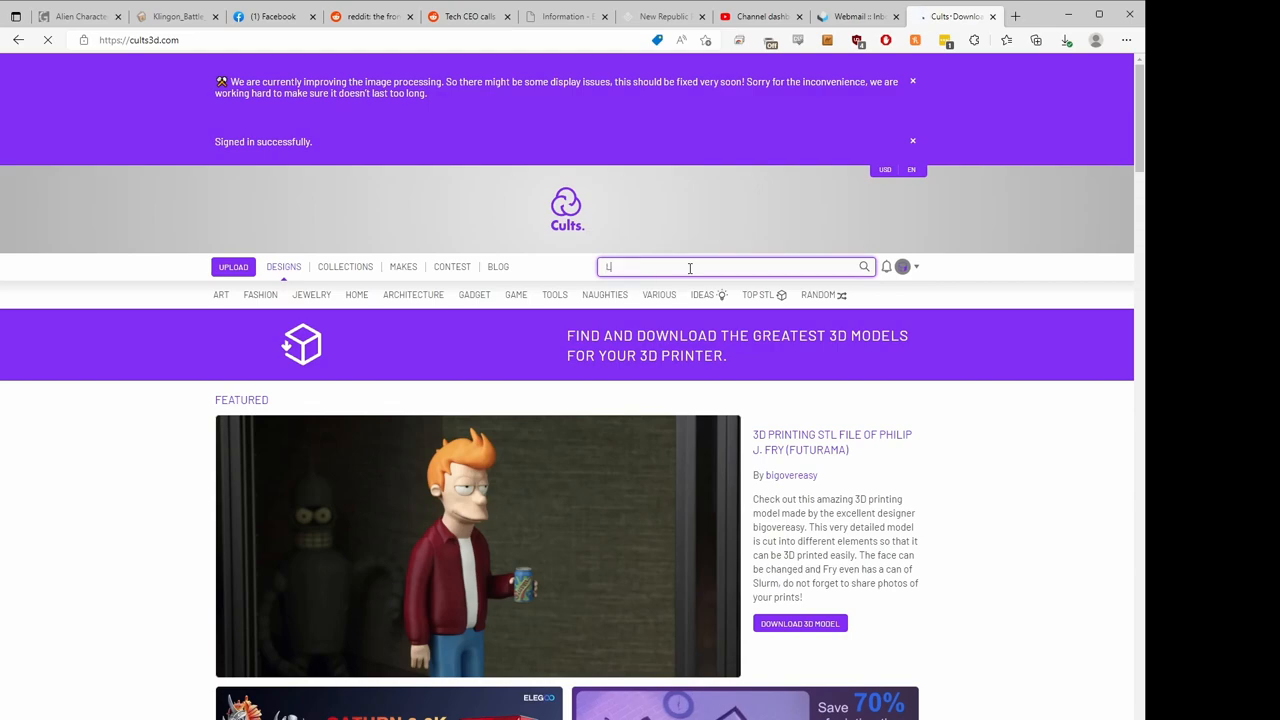
type("Lambda")
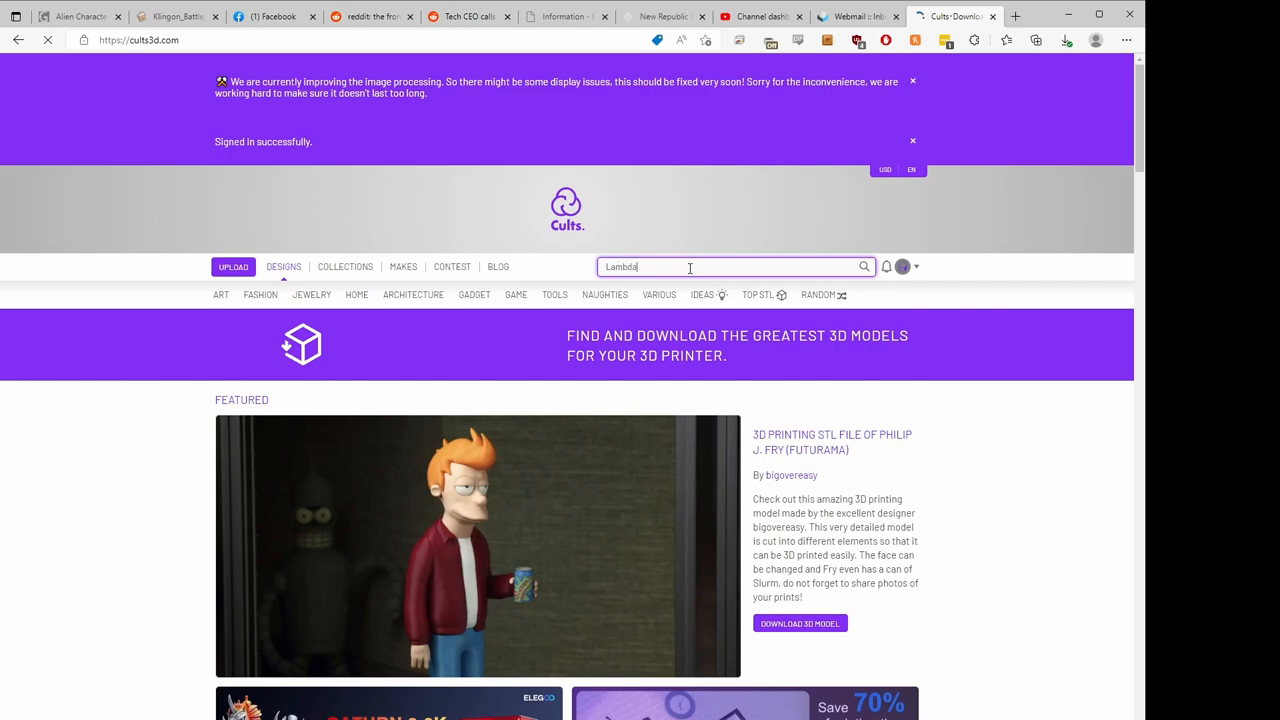
key("Return")
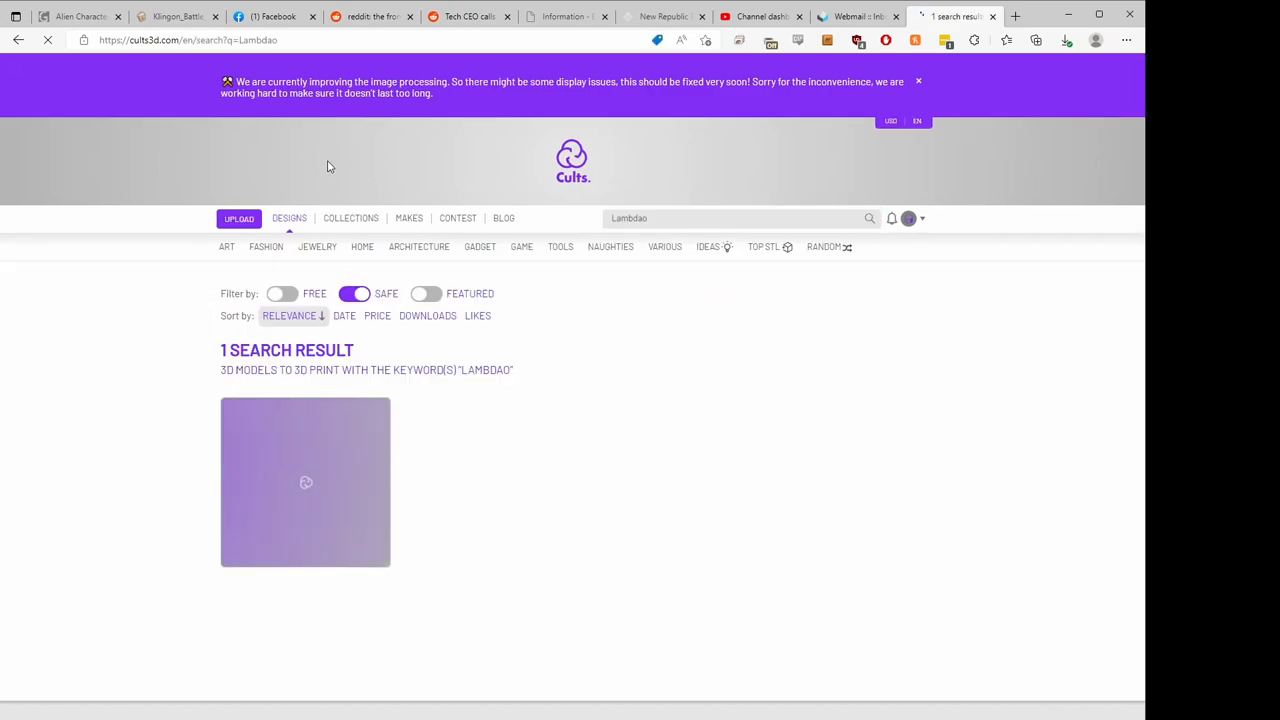
mouse_move(339, 472)
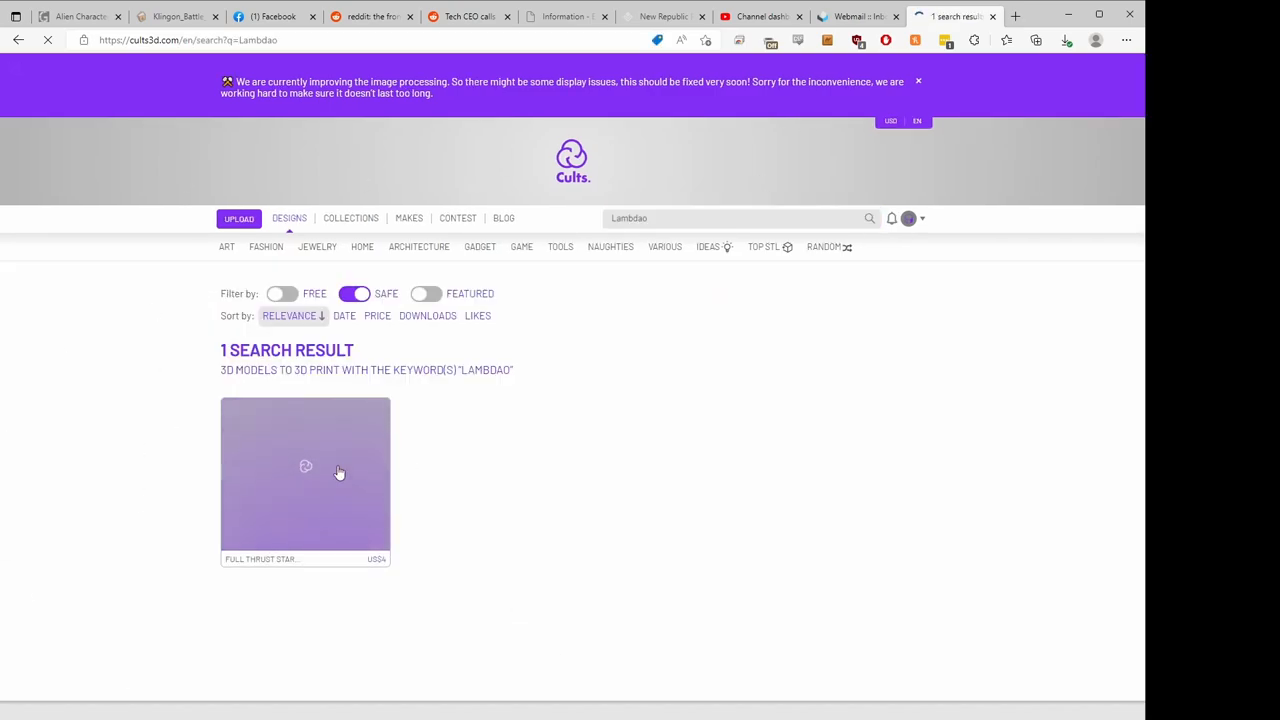
Open the Full Thrust Starship Miniatures – Lambdao Fleet listing from the results
left_click(305, 470)
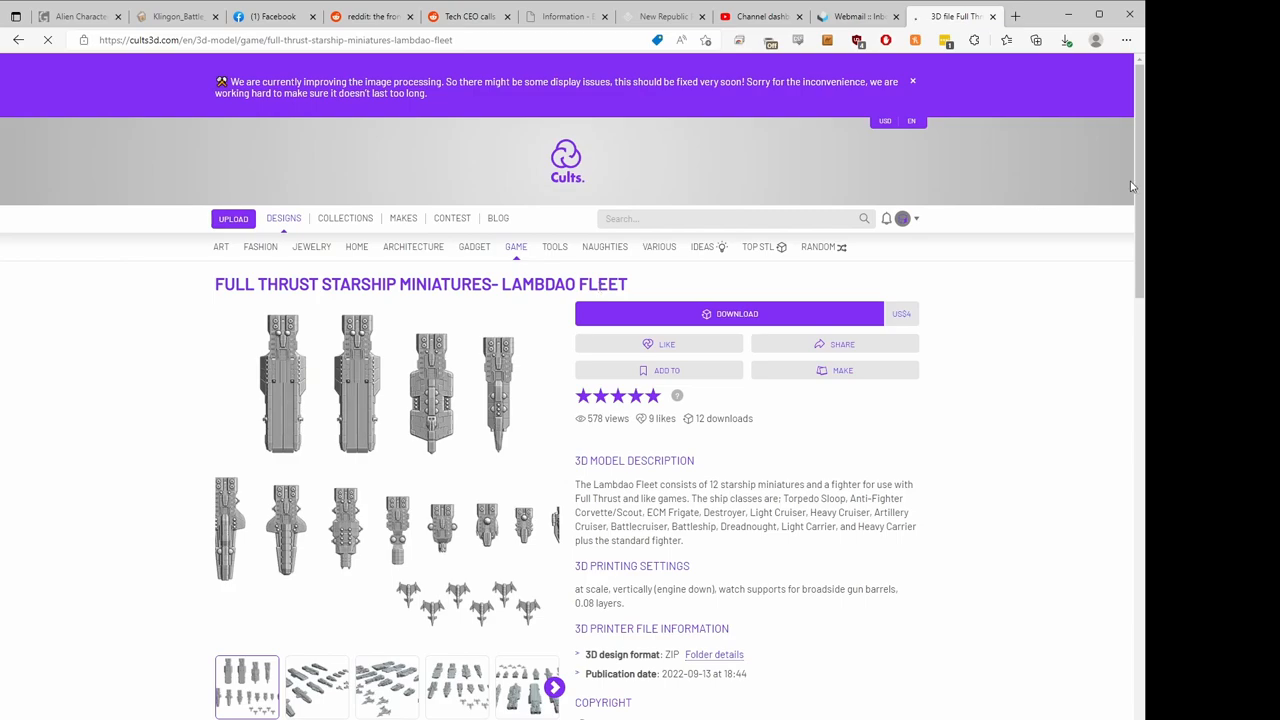
mouse_move(917, 573)
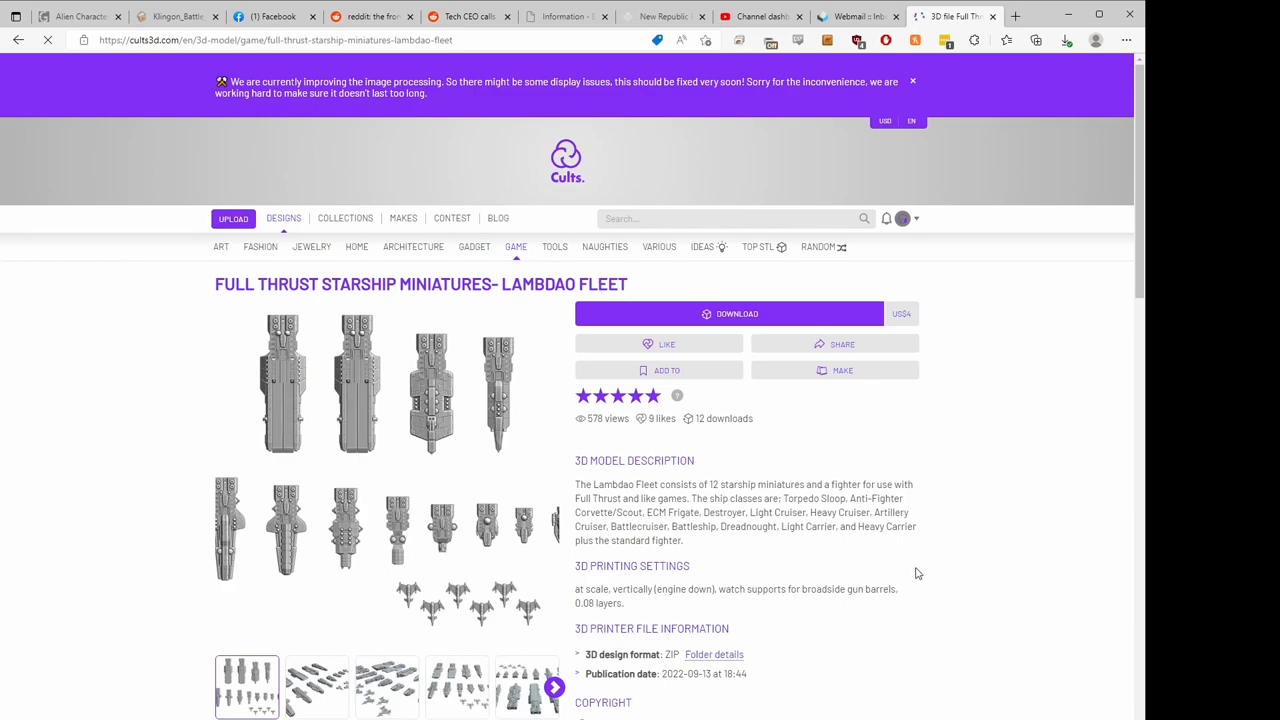
mouse_move(900, 537)
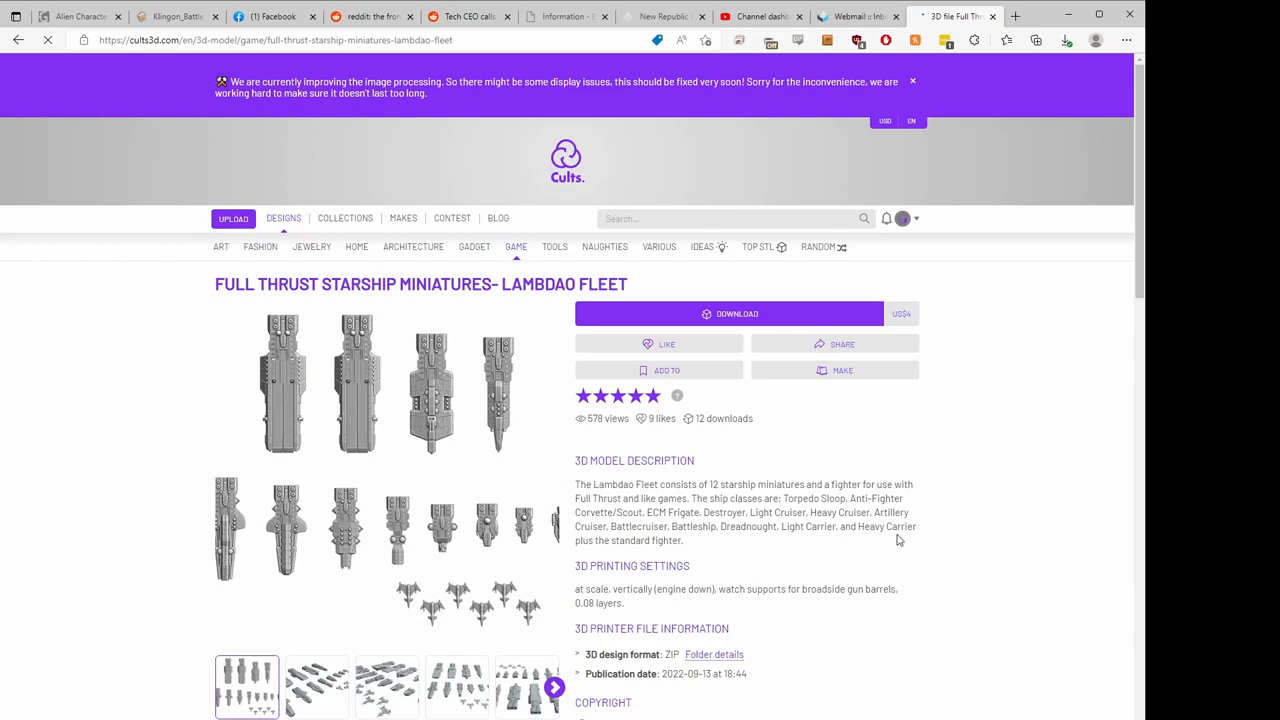
mouse_move(827, 512)
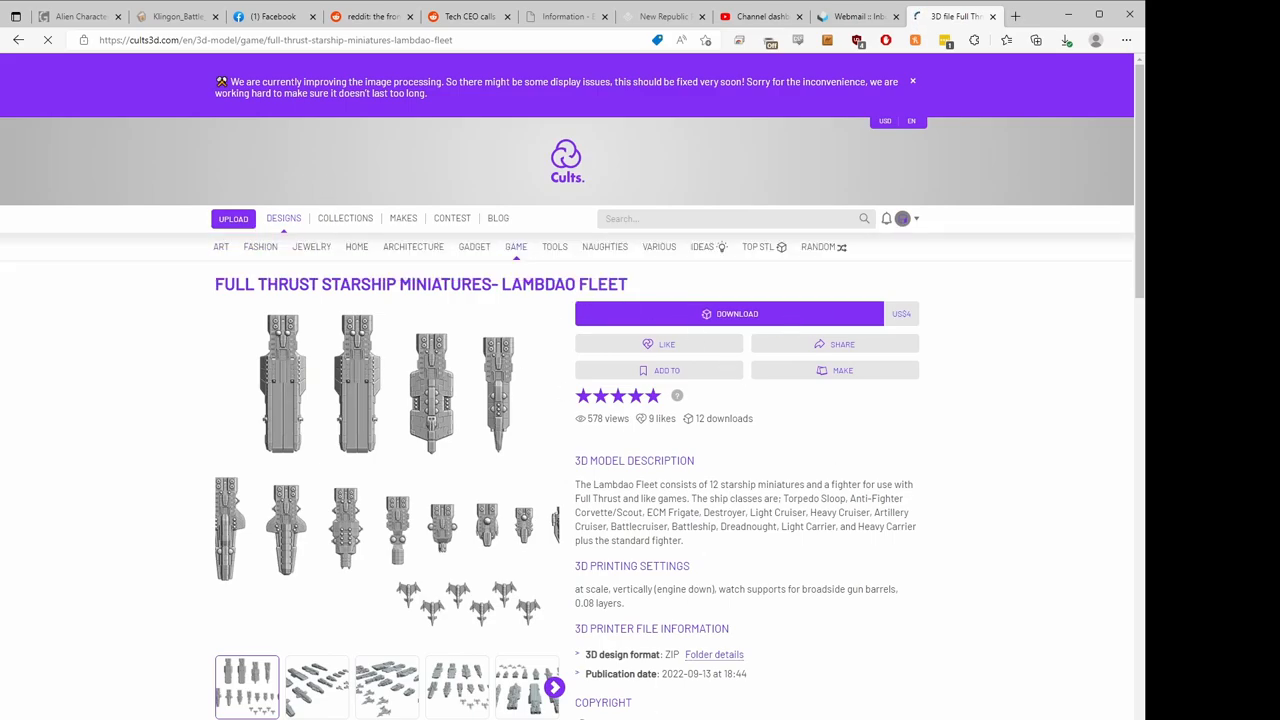
Order the Lambdao Fleet model so its download page is confirmed
left_click(728, 313)
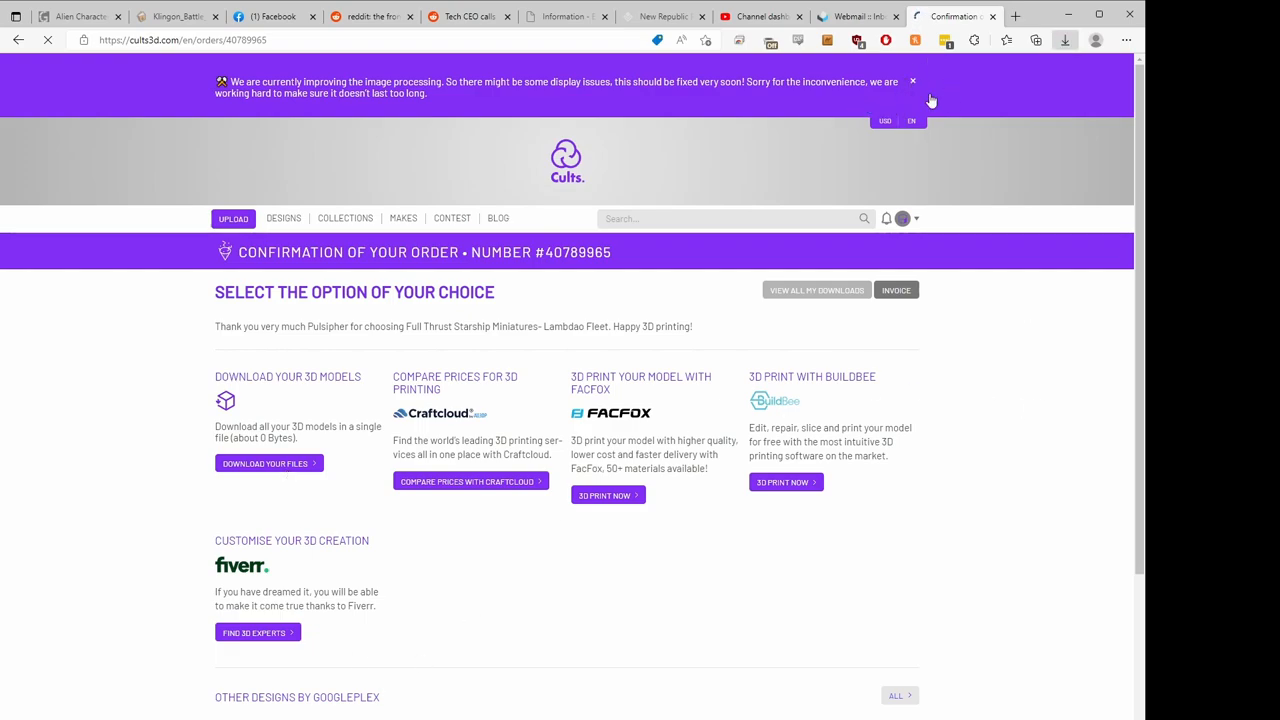
mouse_move(984, 554)
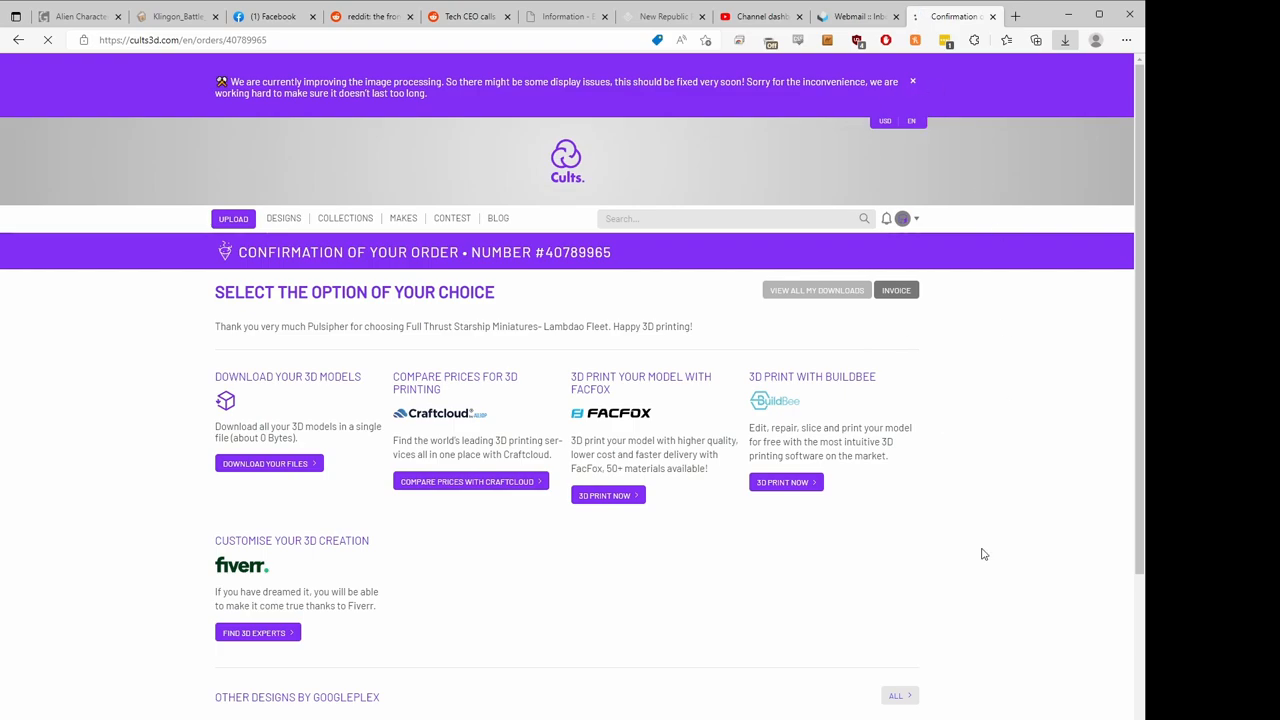
mouse_move(607, 570)
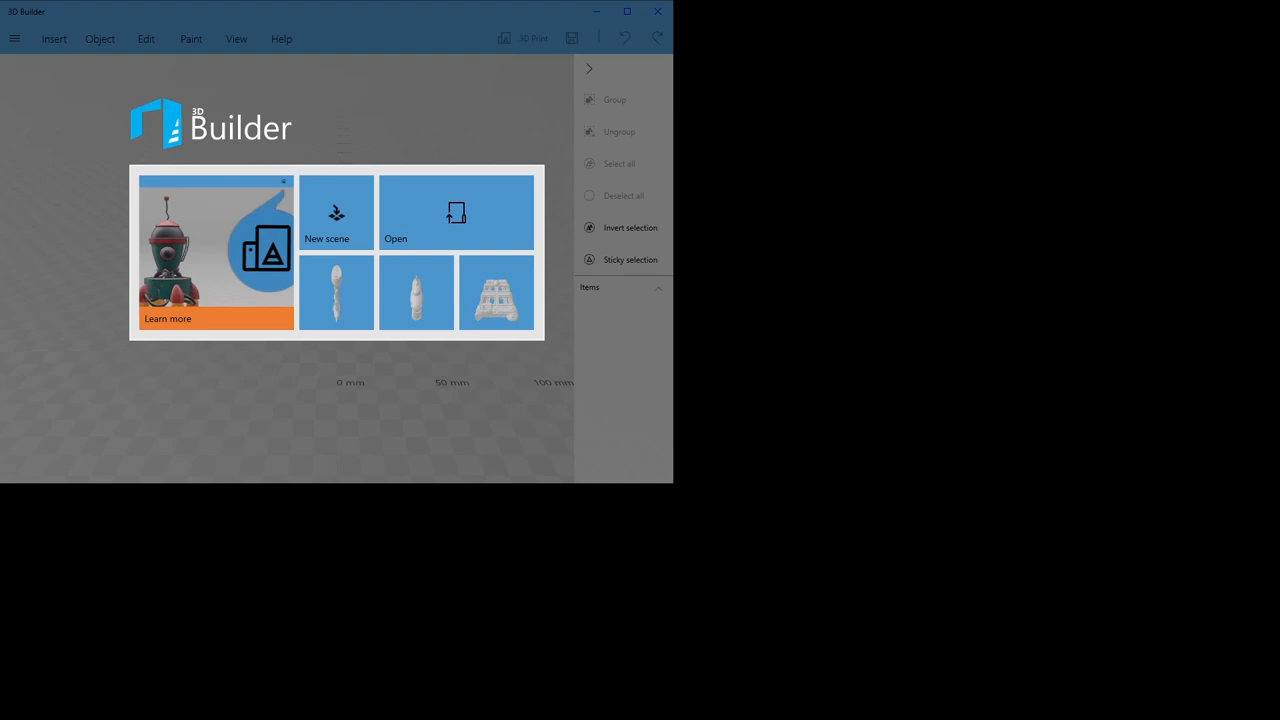
Load the battlecruiser file in mm, orbit around hull, top, sides and rear, then import it into the scene
left_click(336, 213)
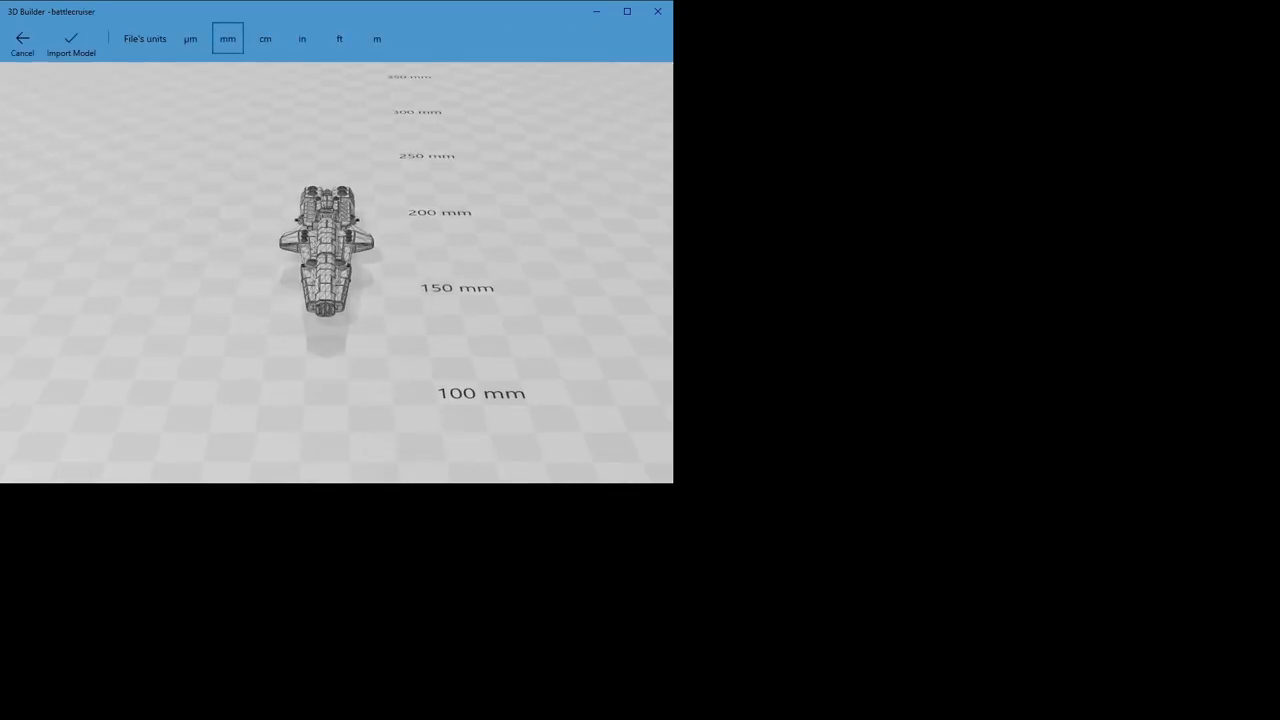
scroll("up", 3)
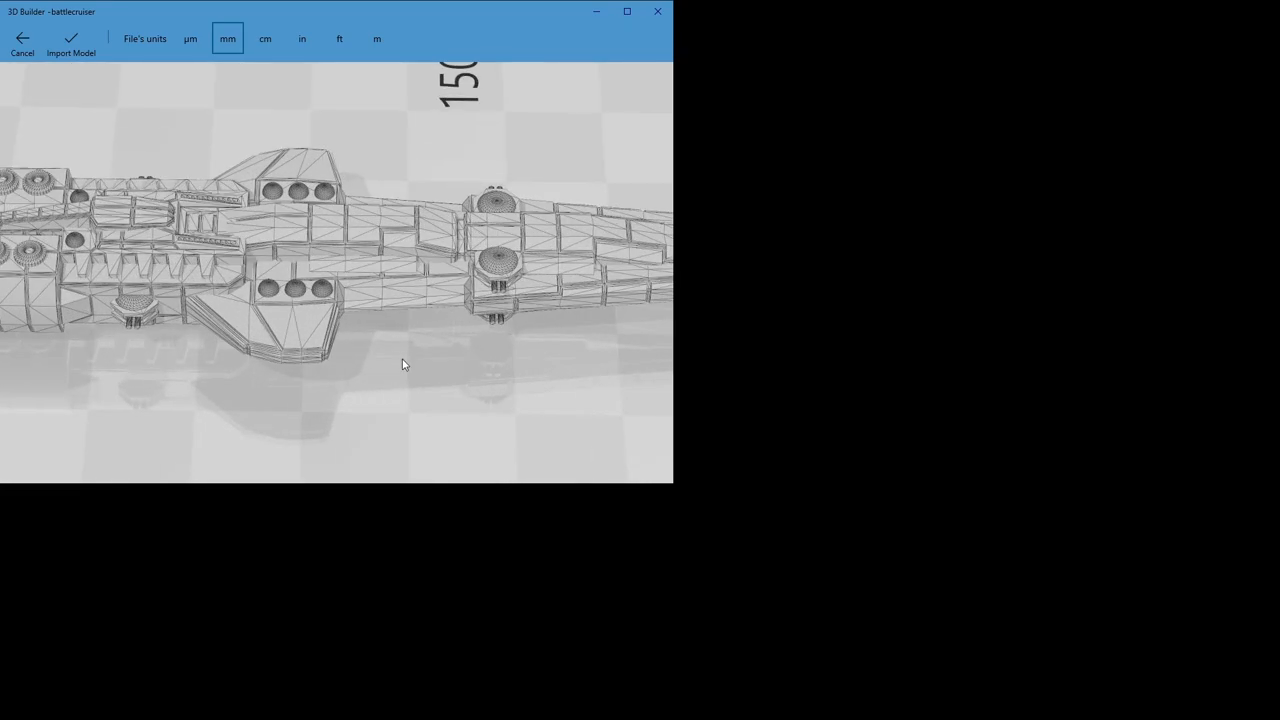
left_click_drag(403, 364, 307, 290)
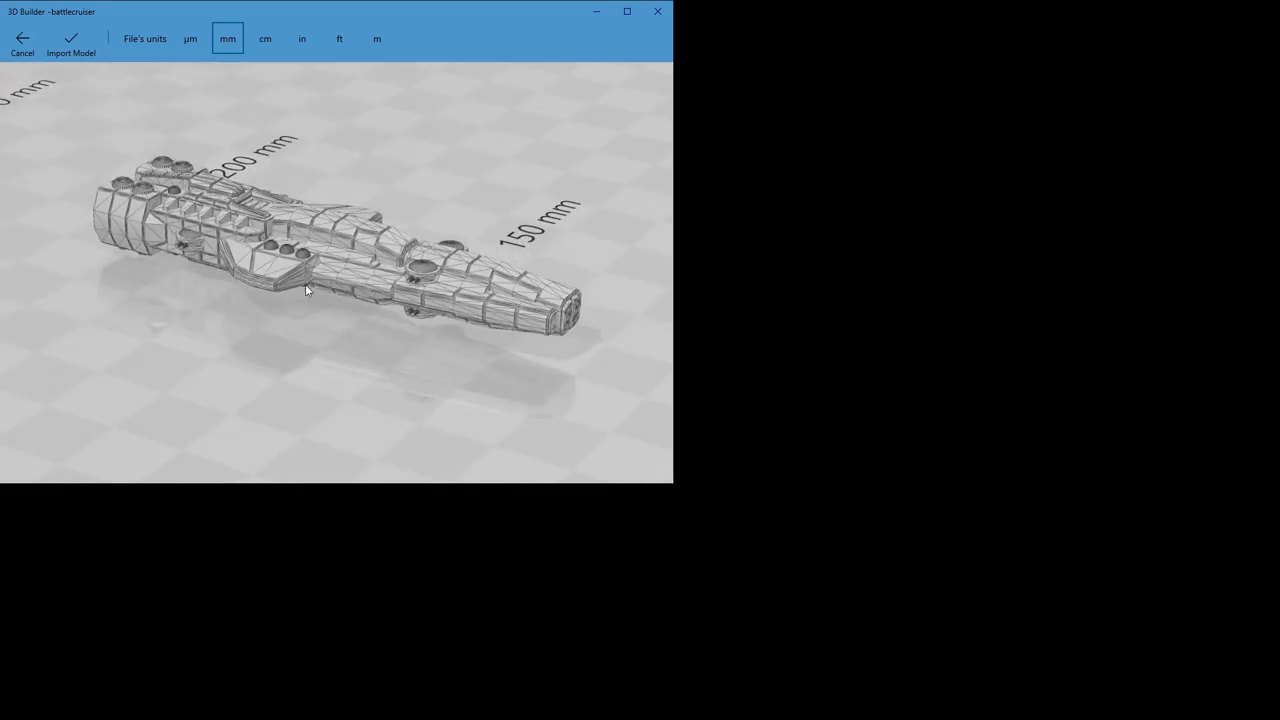
left_click_drag(308, 290, 558, 328)
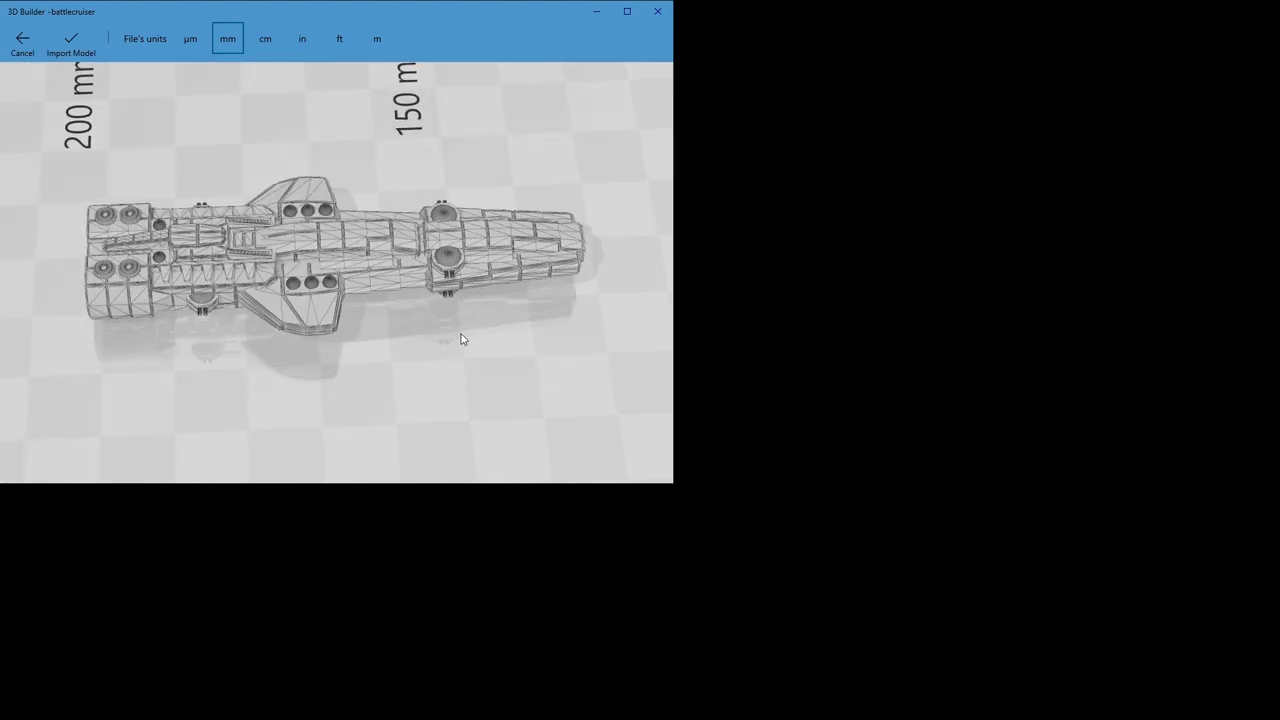
left_click_drag(463, 338, 278, 216)
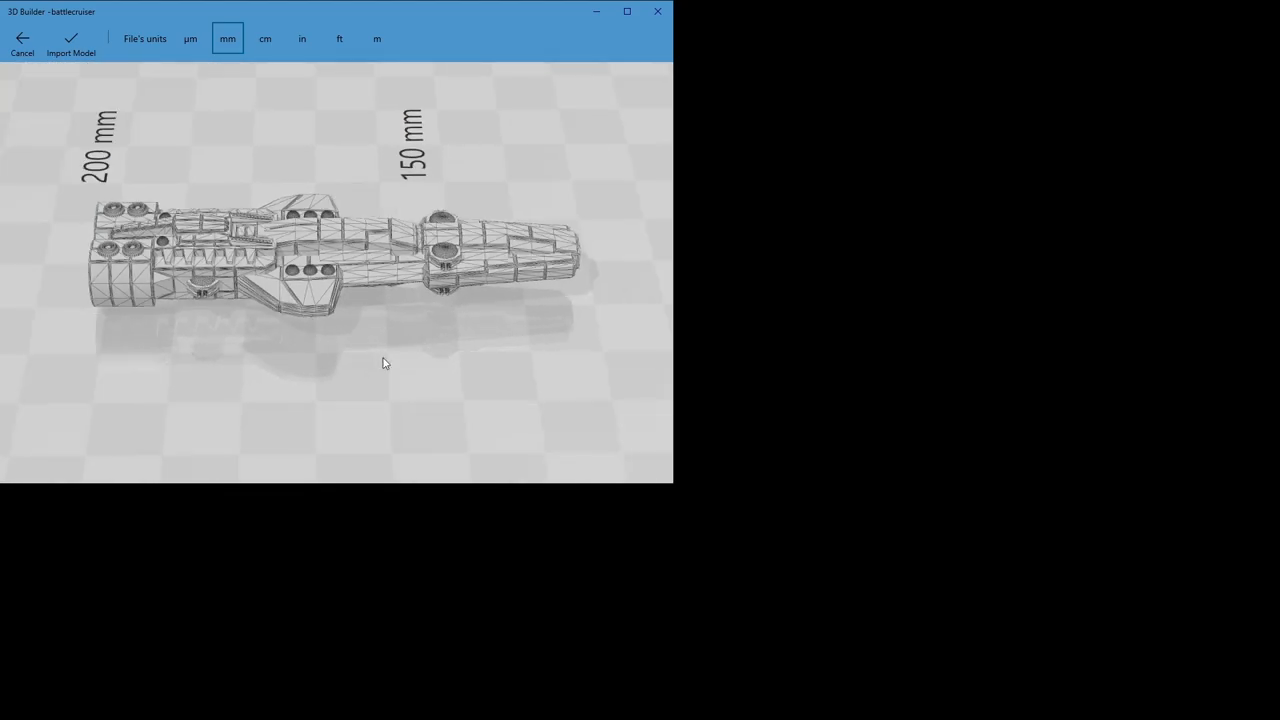
left_click_drag(385, 363, 405, 395)
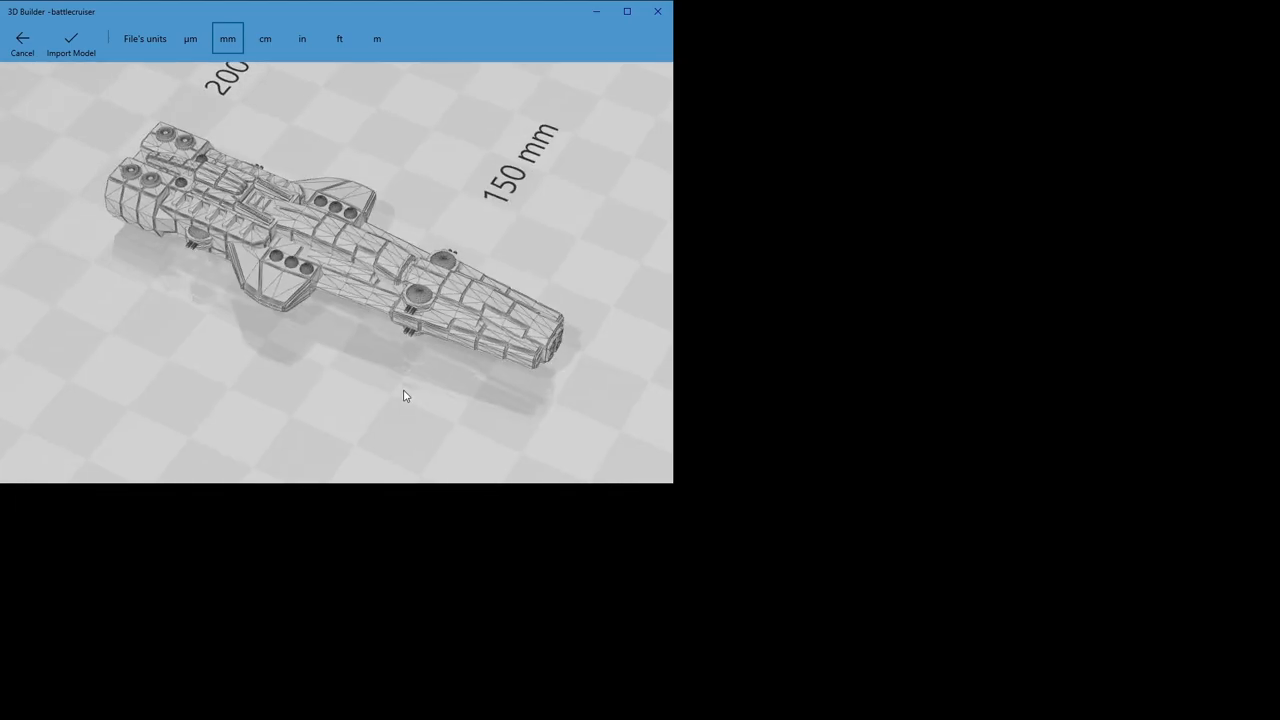
left_click_drag(405, 395, 86, 307)
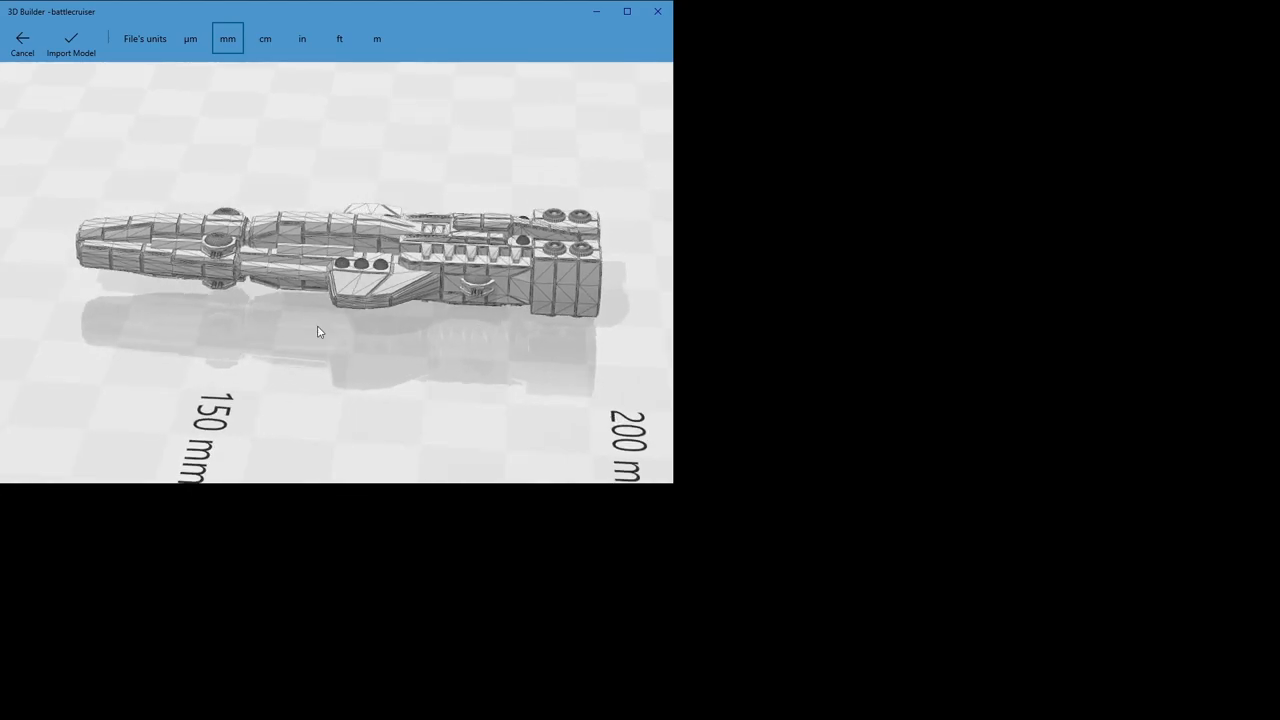
left_click_drag(320, 330, 490, 145)
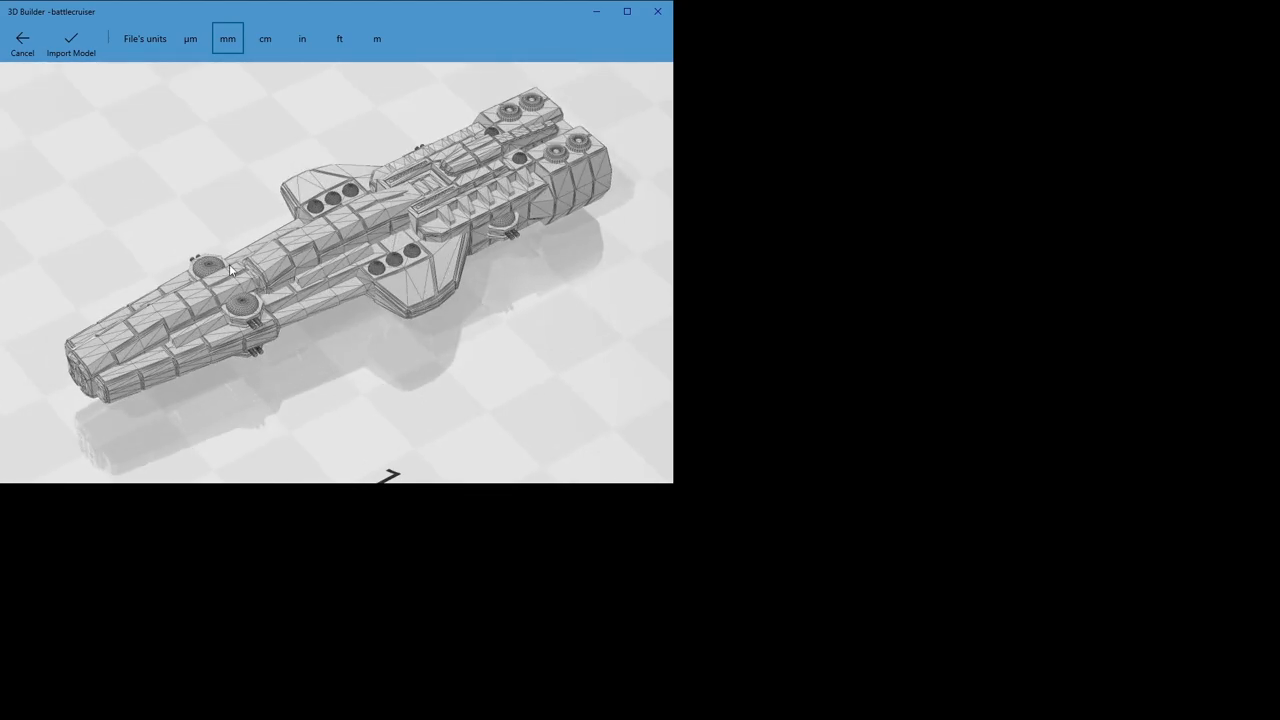
left_click(70, 40)
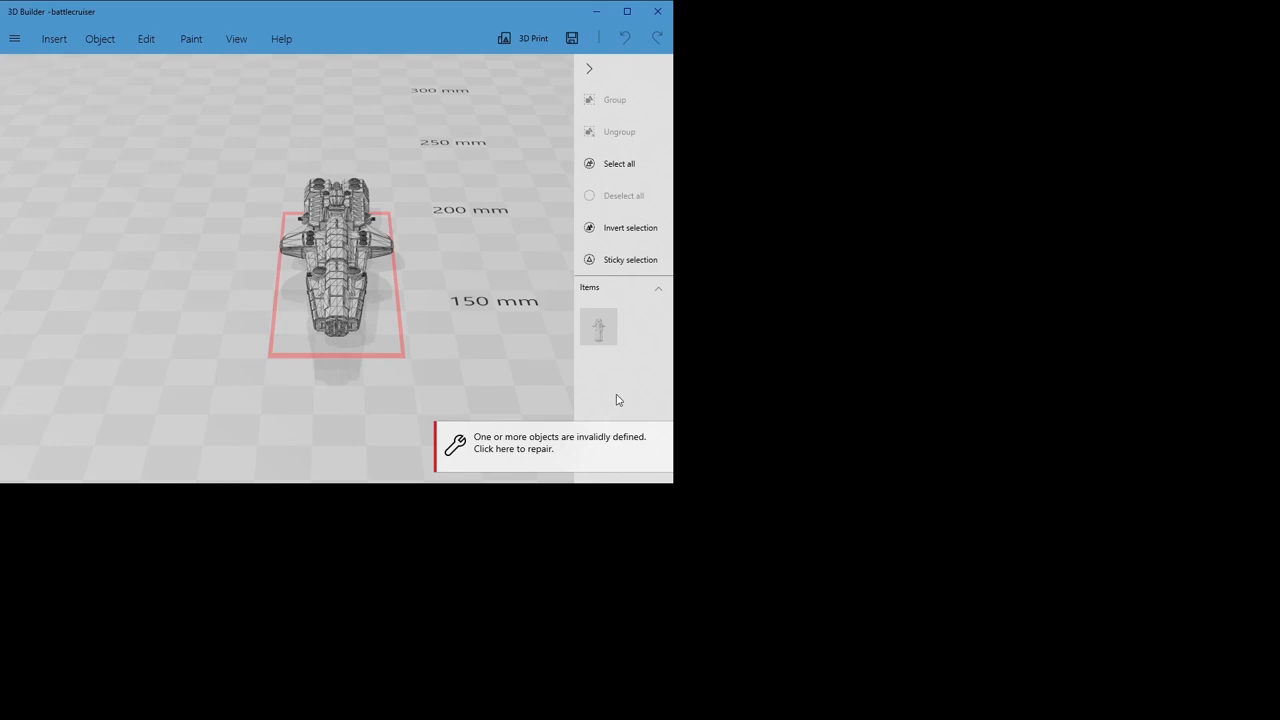
mouse_move(414, 369)
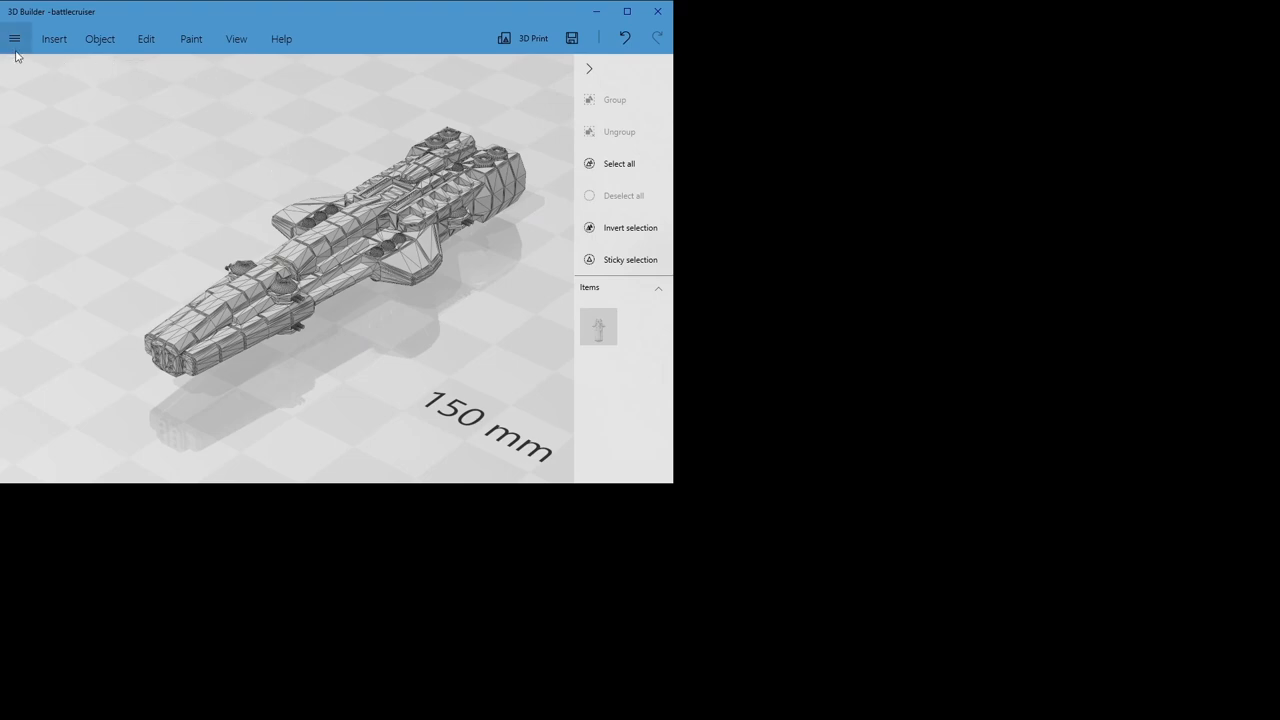
Bring up the main menu with its save, save-as and print options
left_click(15, 38)
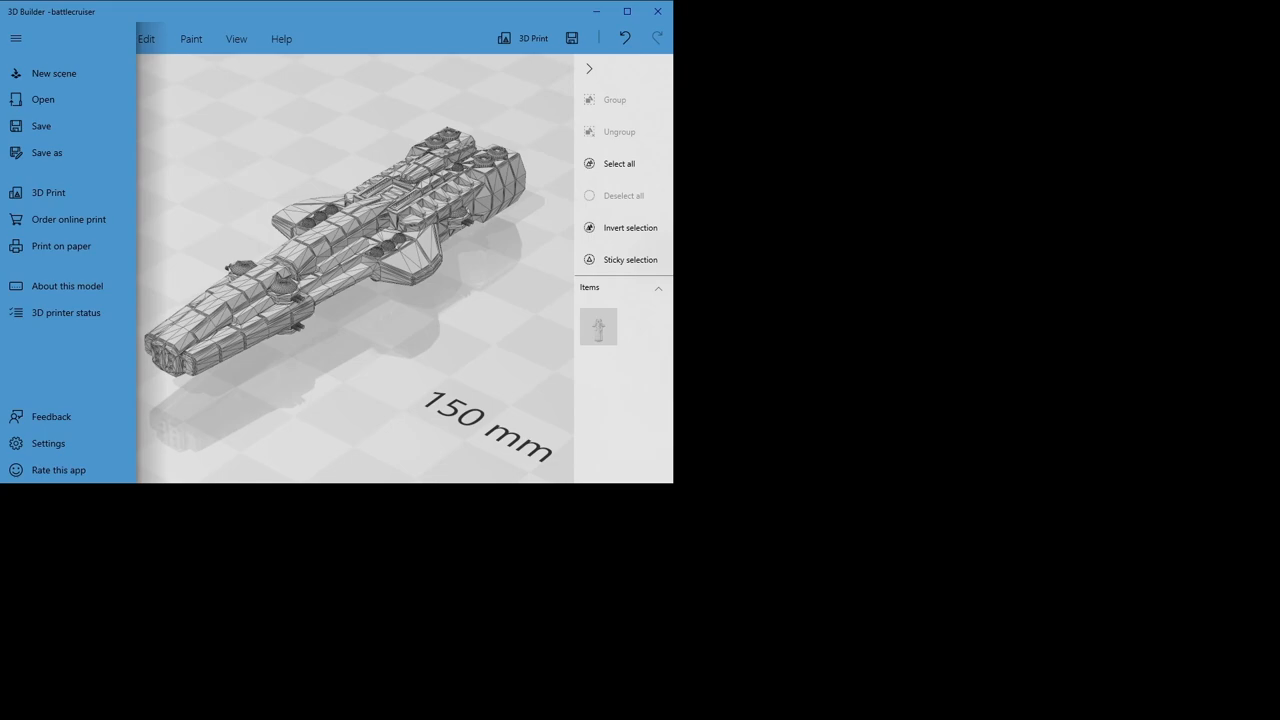
mouse_move(620, 284)
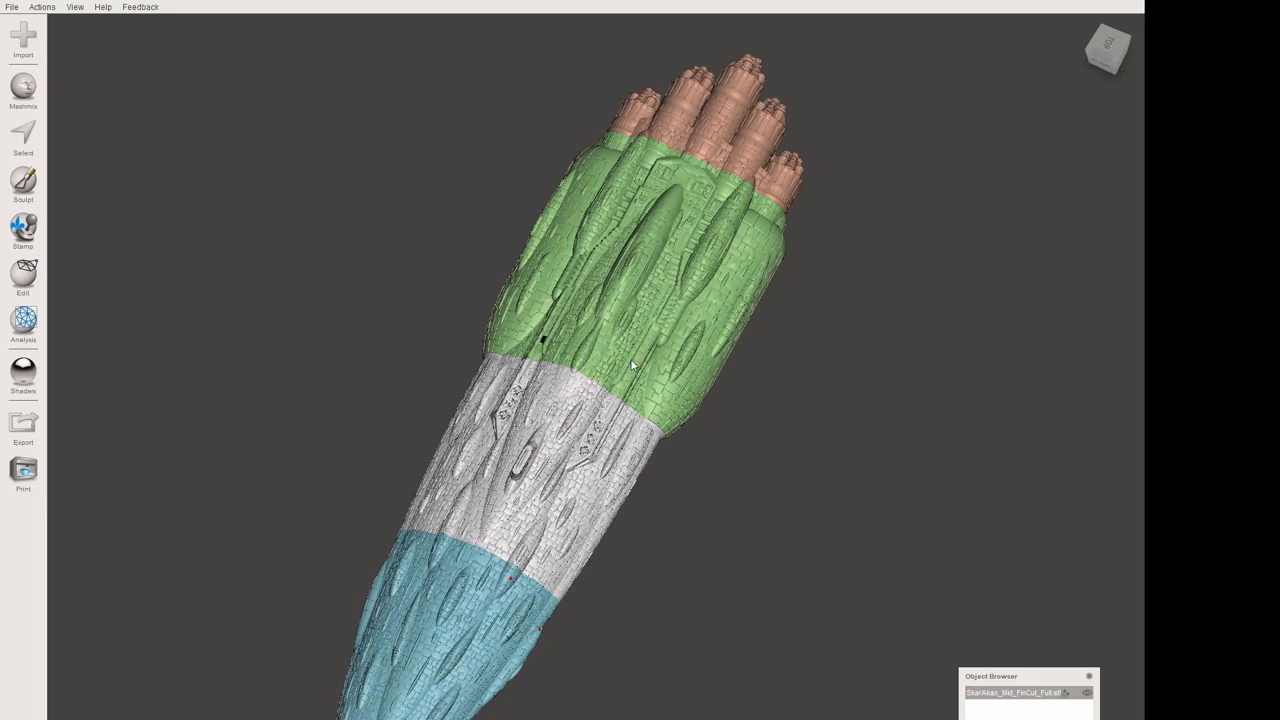
mouse_move(631, 365)
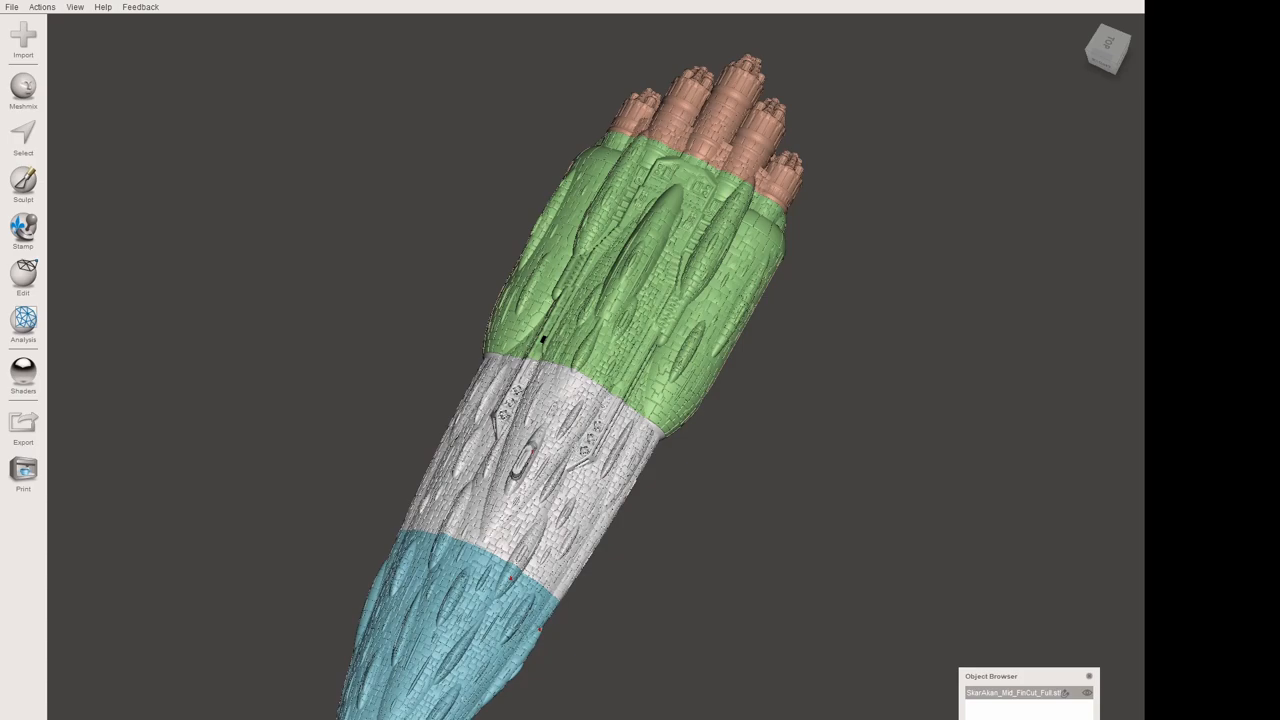
mouse_move(547, 493)
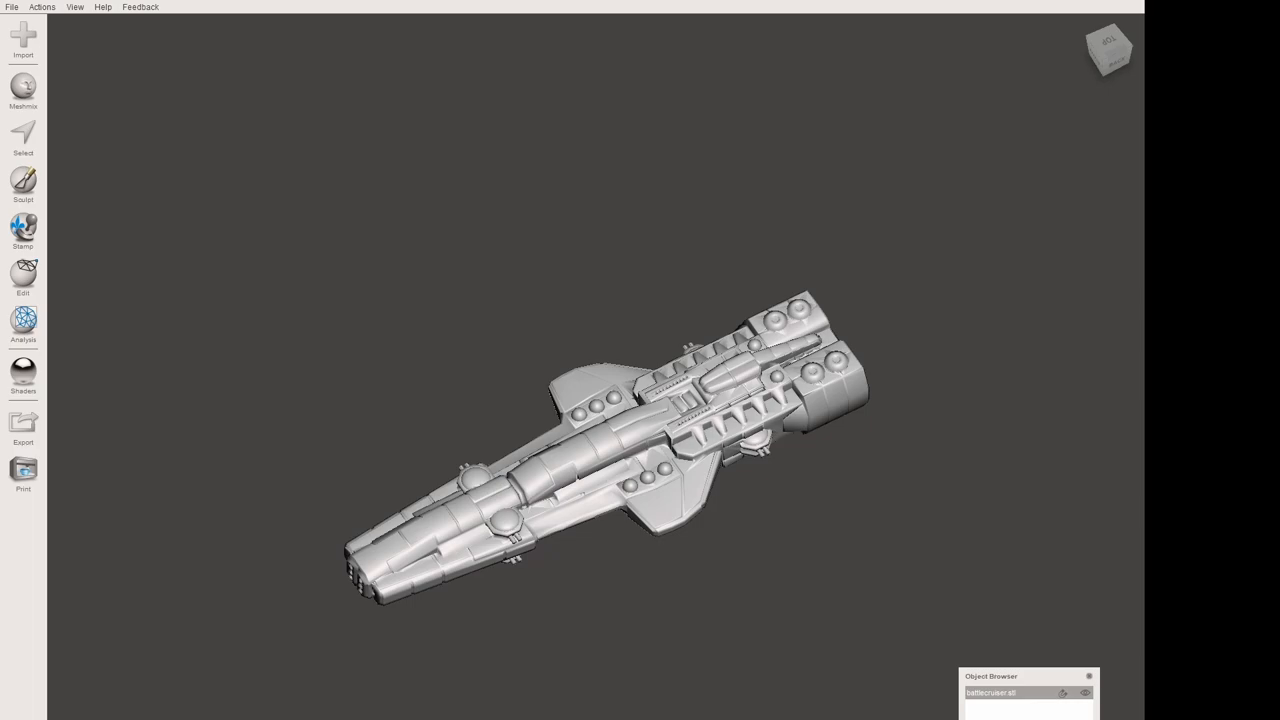
mouse_move(632, 485)
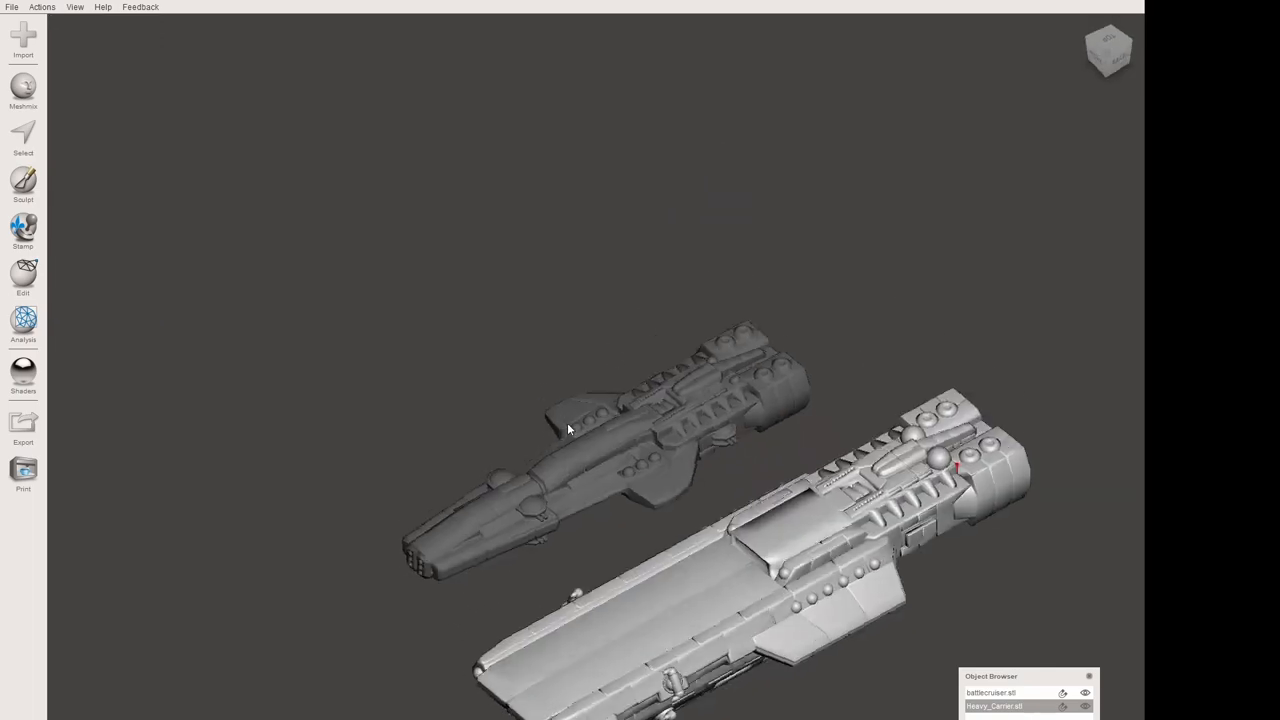
Orbit to a top-down view of the Heavy Carrier beside the battlecruiser
left_click_drag(568, 430, 492, 564)
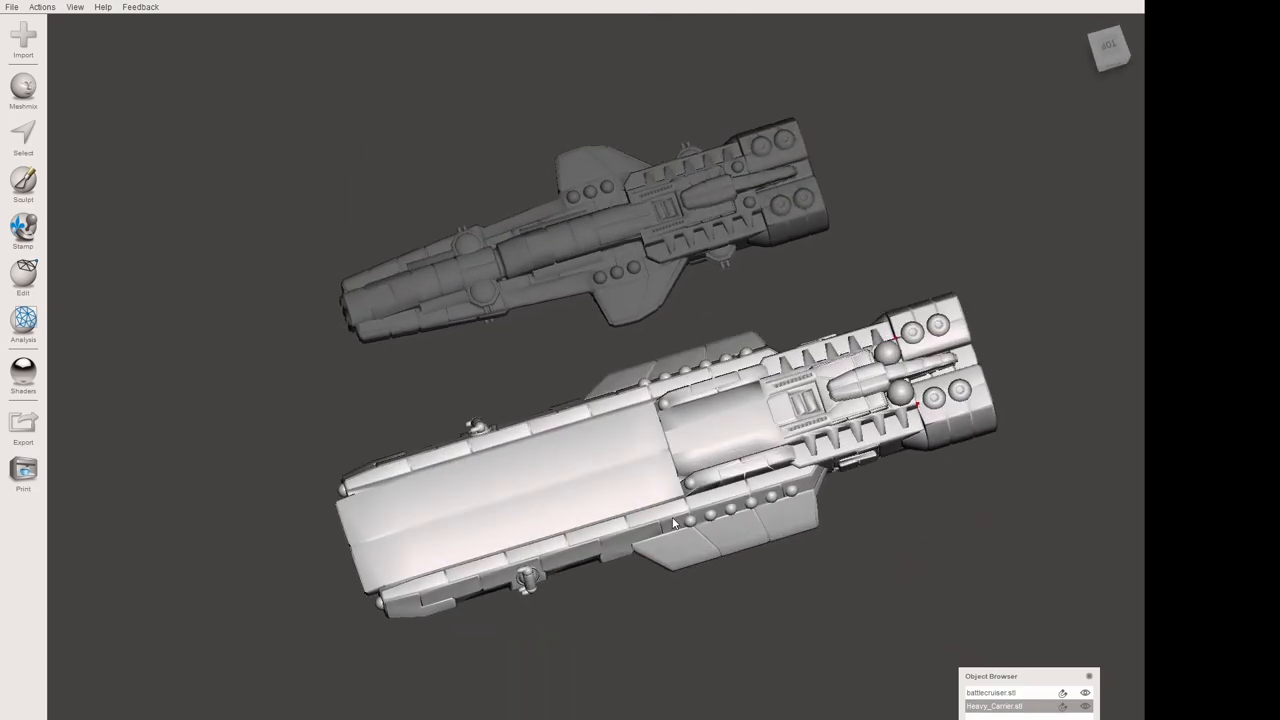
left_click_drag(673, 521, 681, 491)
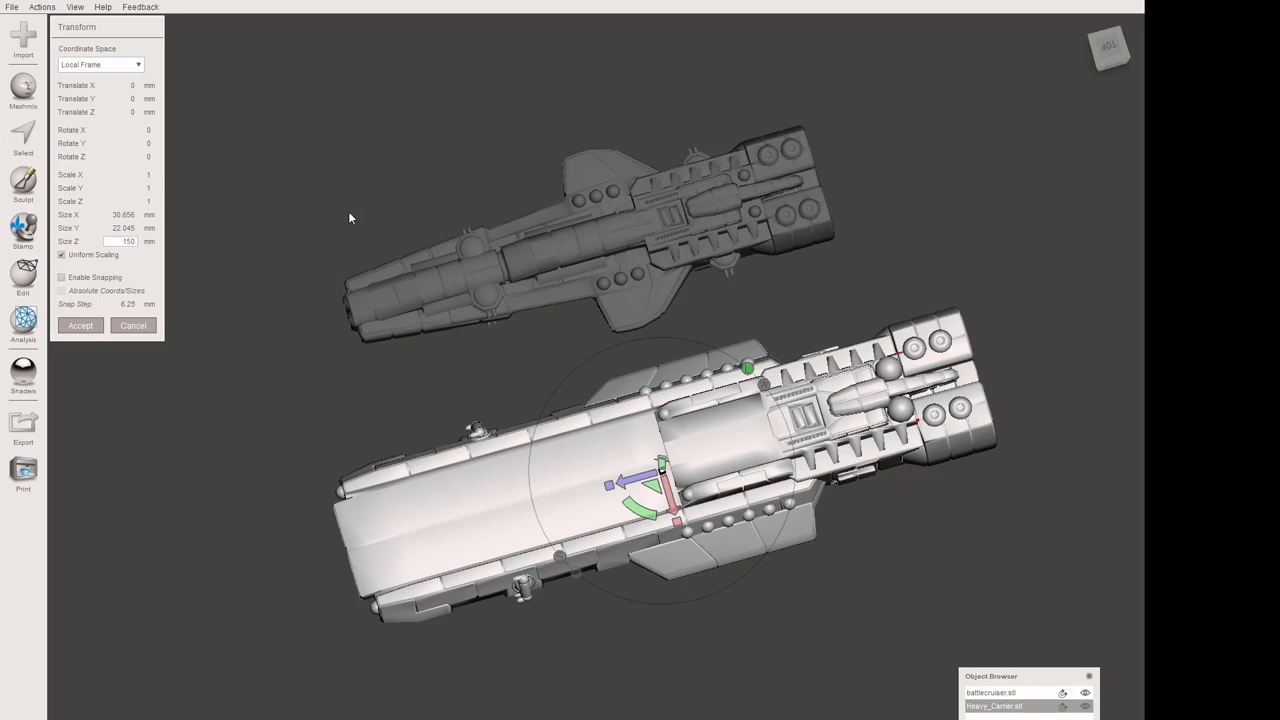
Enter a 150 mm carrier length to read the 1.6191 scale factor, then cancel the resize
left_click(122, 241)
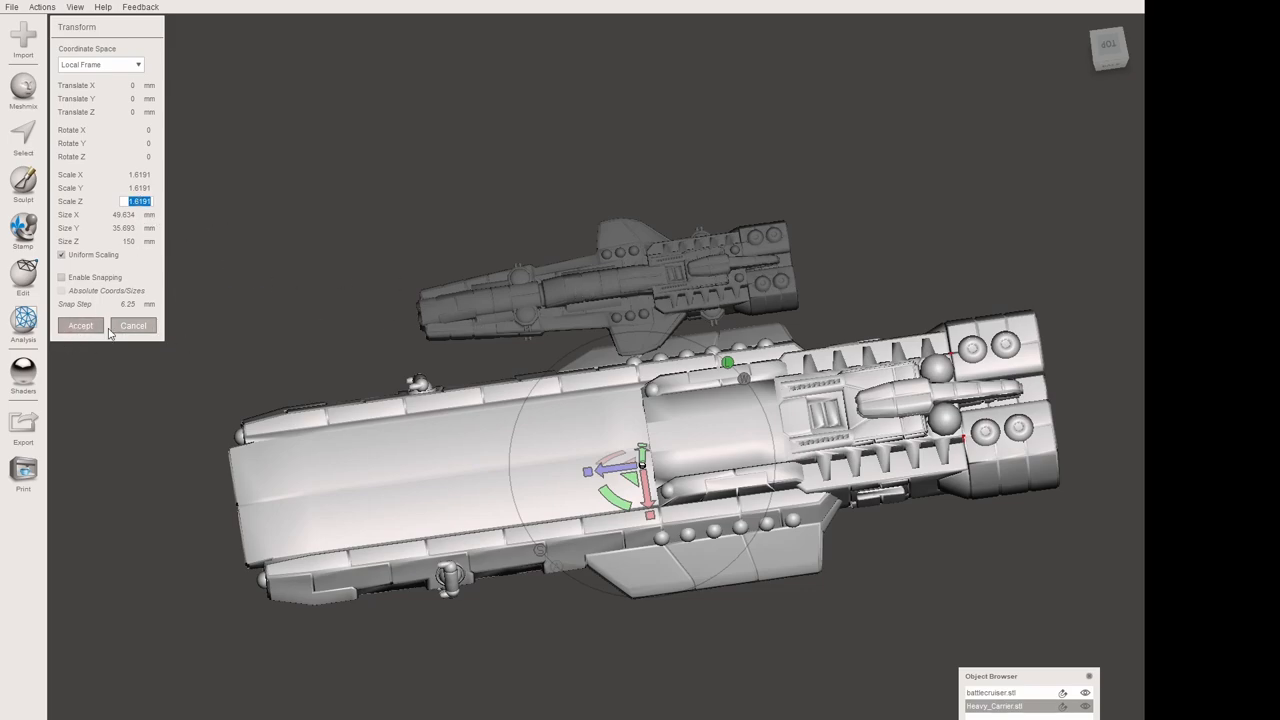
left_click(80, 325)
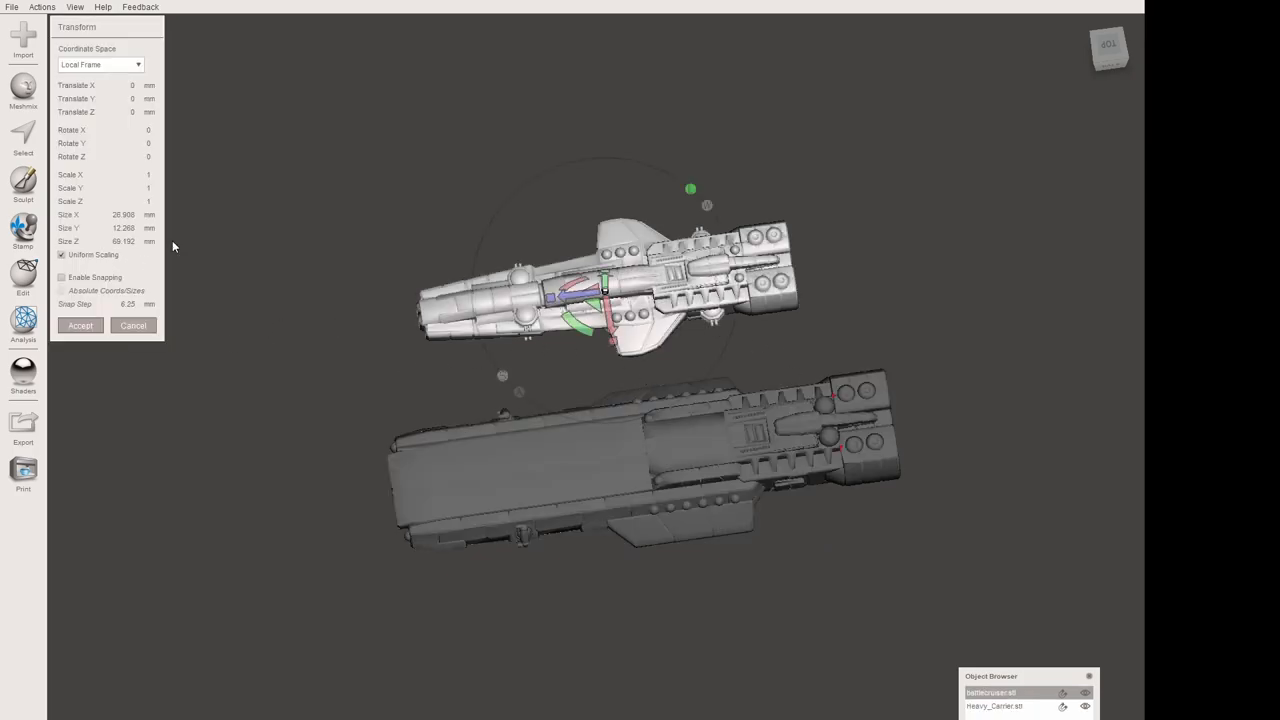
Scale the battlecruiser uniformly by 1.6191 and accept the transform
triple_click(123, 241)
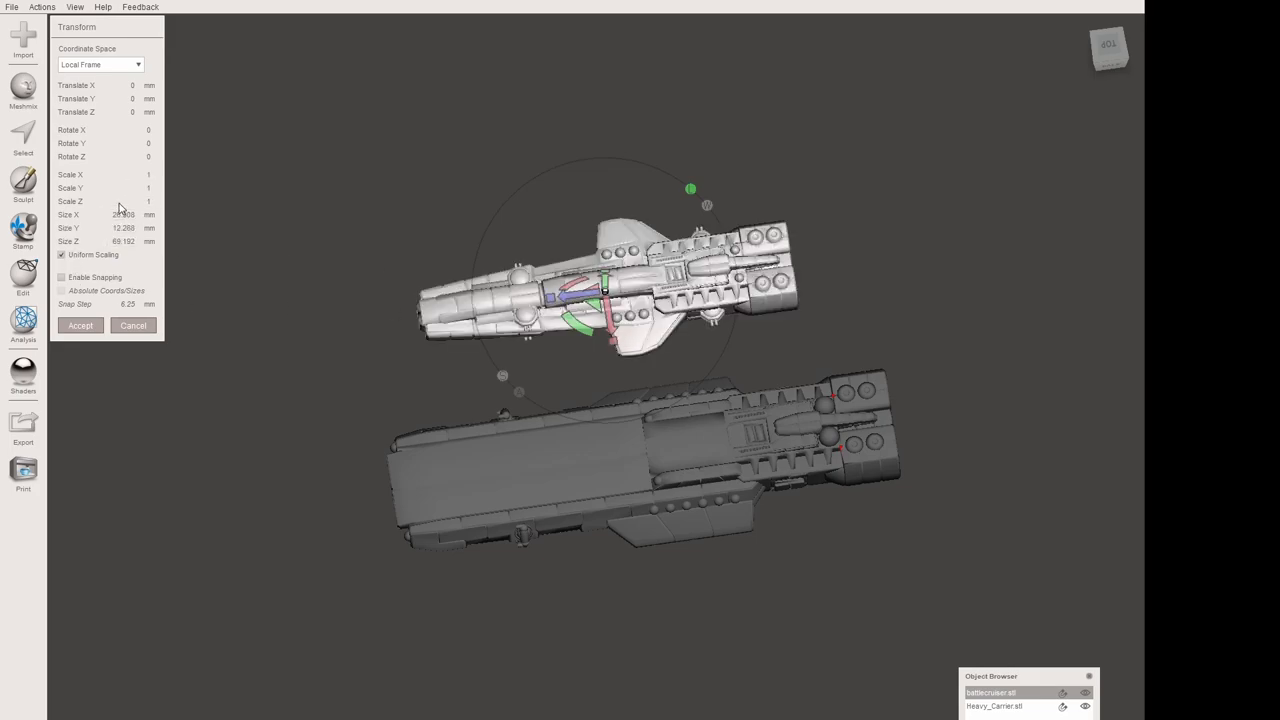
triple_click(125, 201)
type(".619")
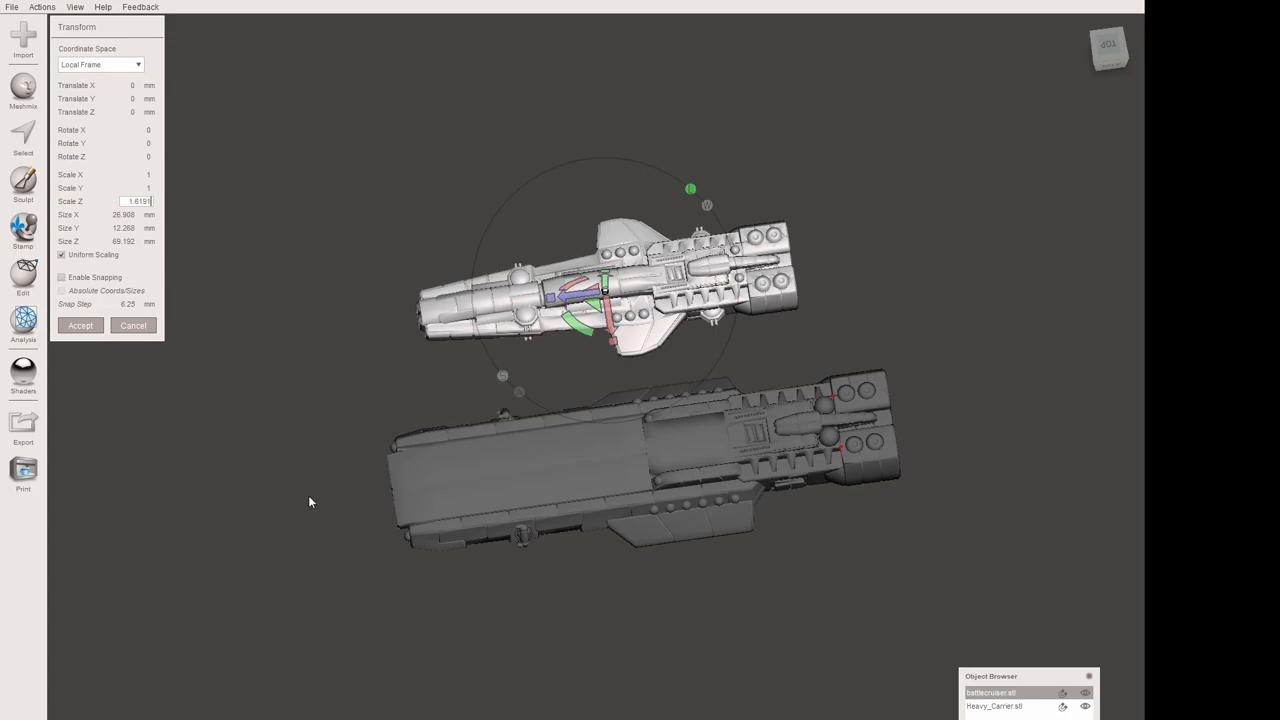
left_click(80, 325)
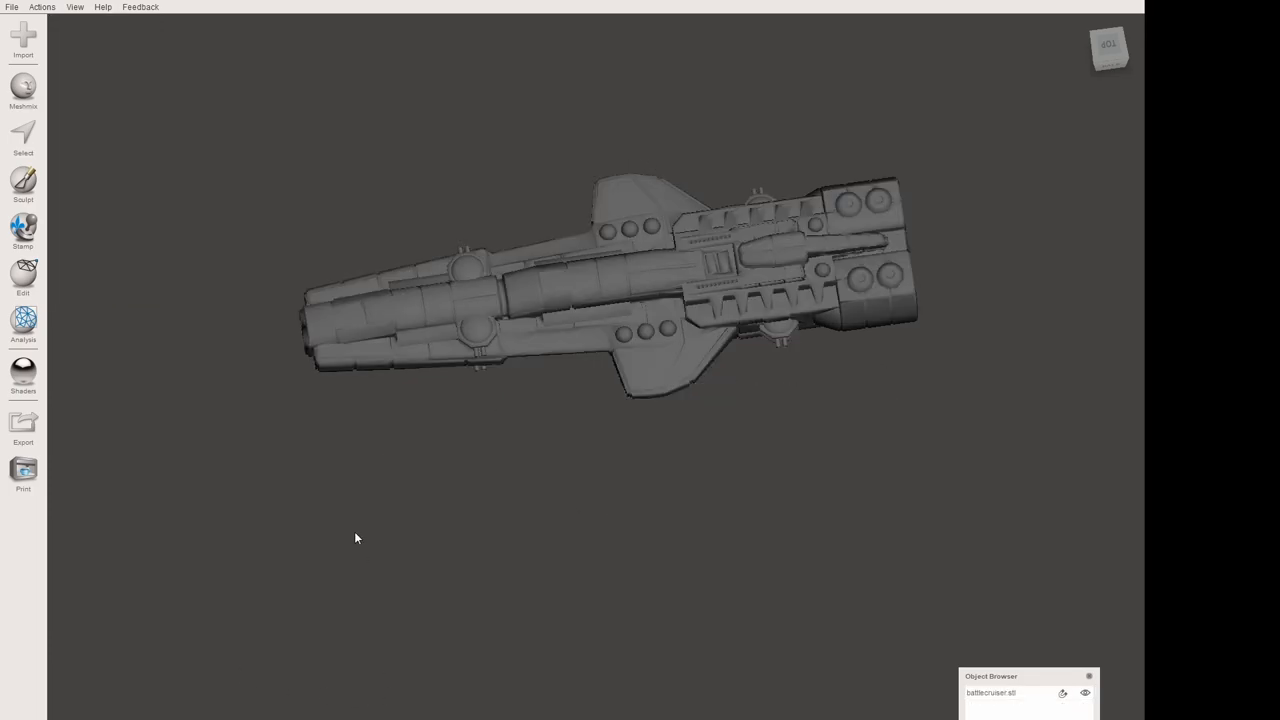
left_click_drag(355, 538, 480, 430)
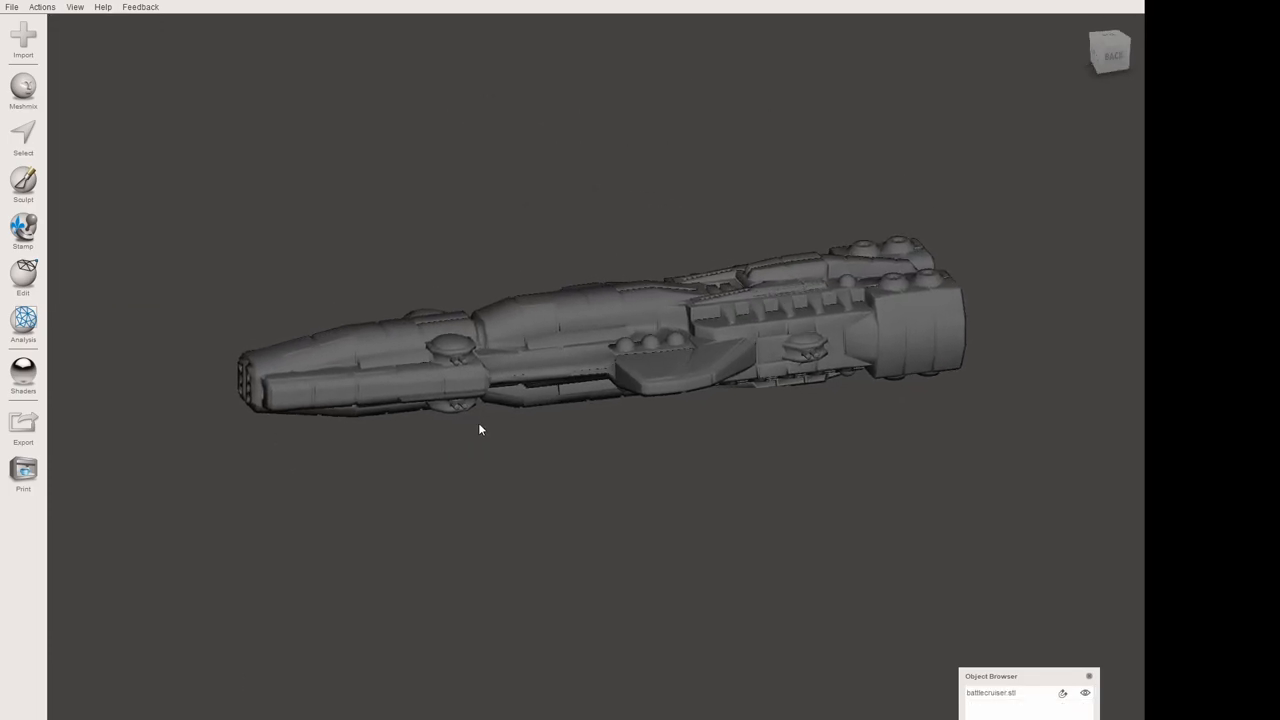
left_click_drag(480, 430, 658, 157)
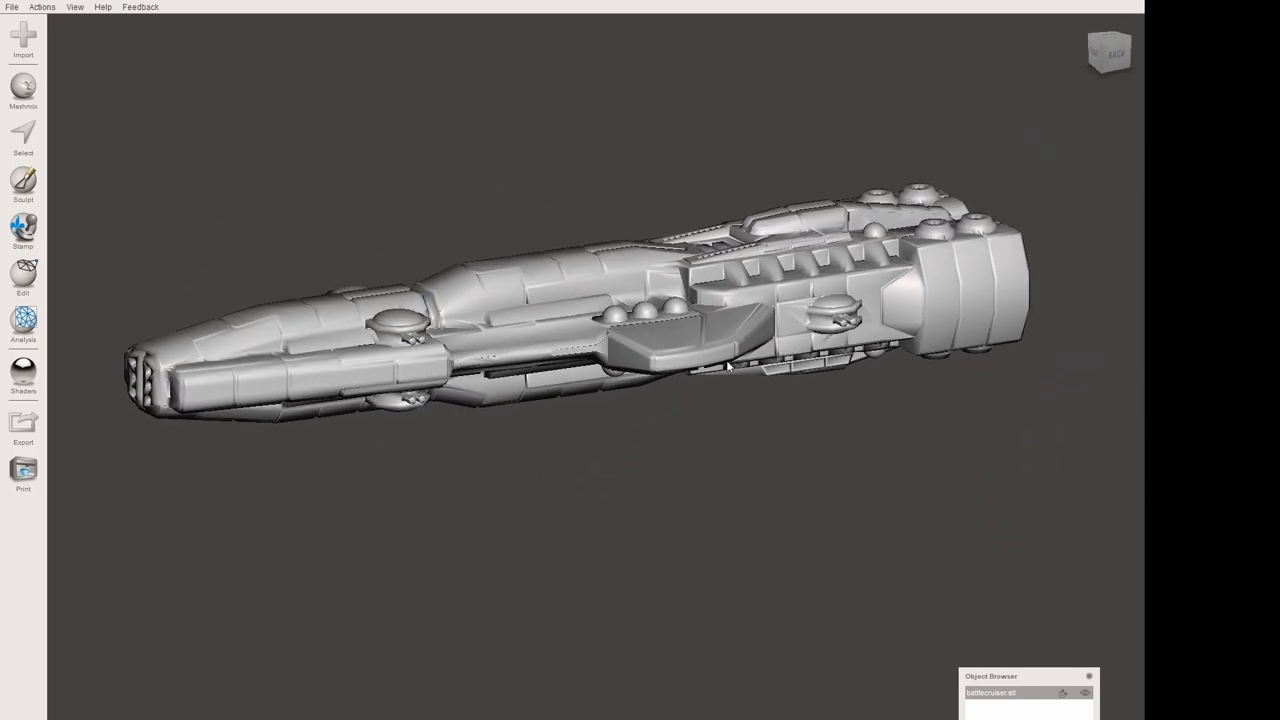
left_click_drag(730, 365, 660, 383)
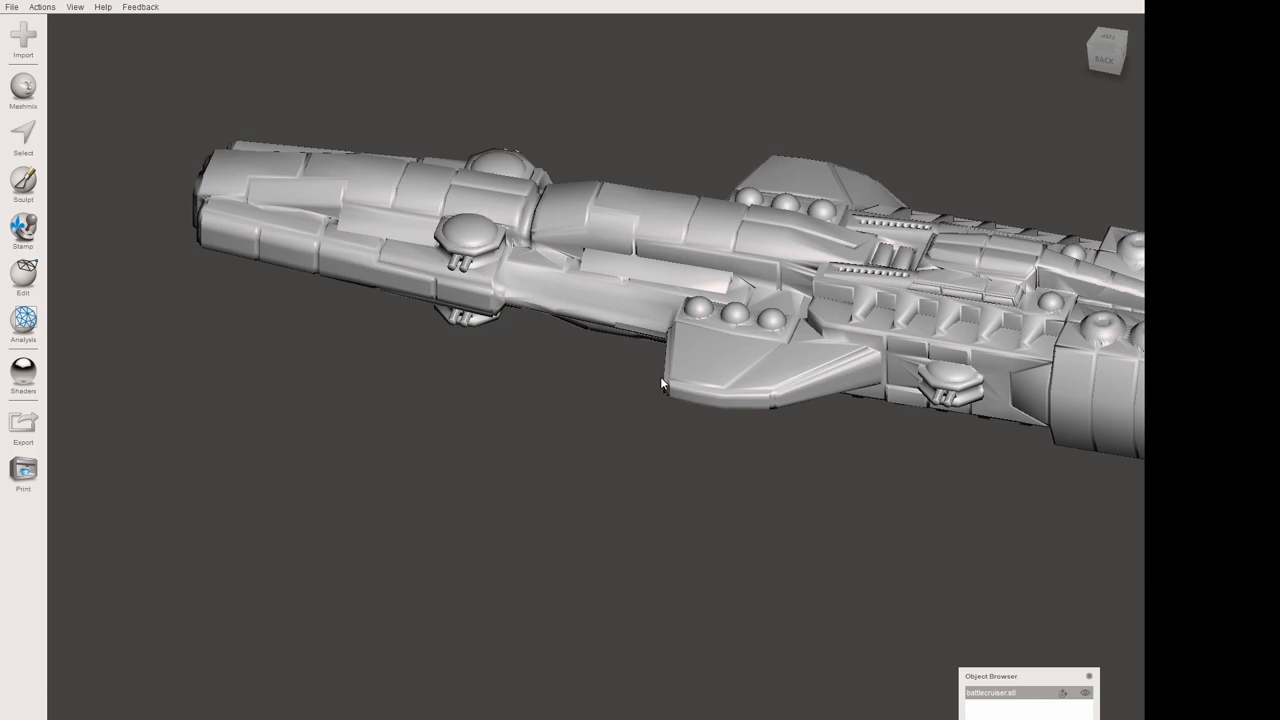
left_click_drag(660, 383, 808, 355)
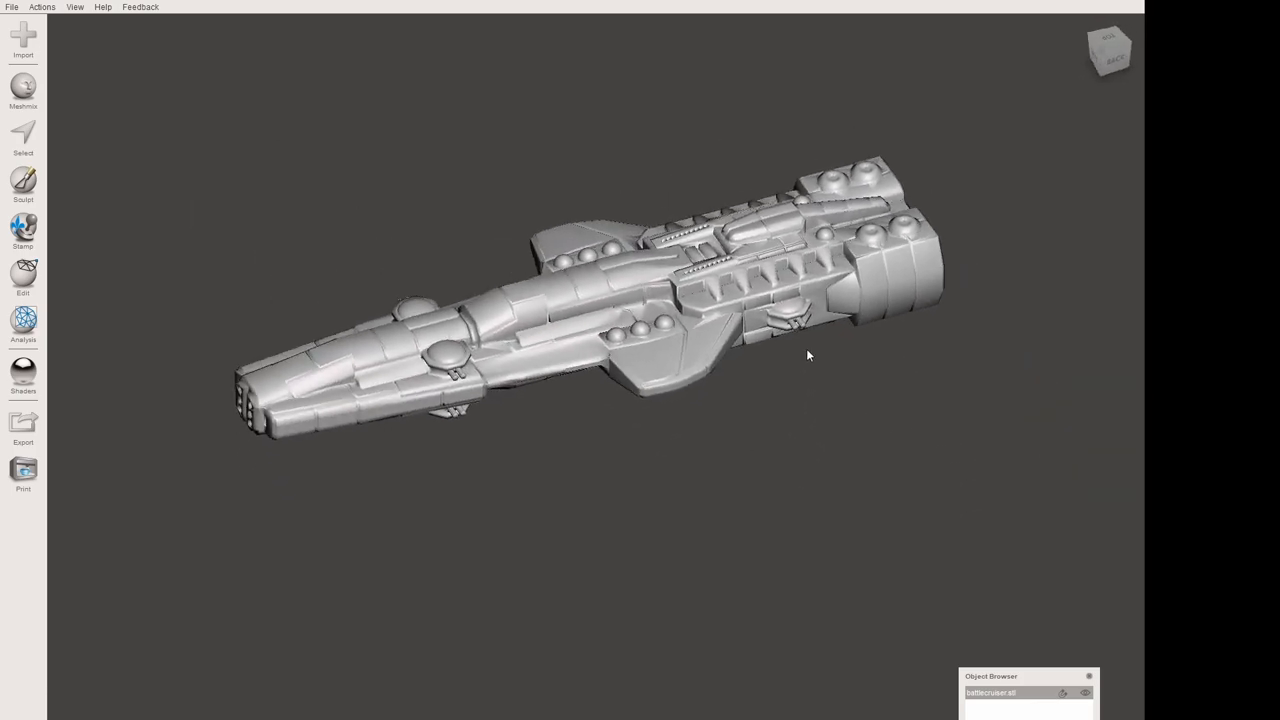
left_click_drag(808, 355, 726, 505)
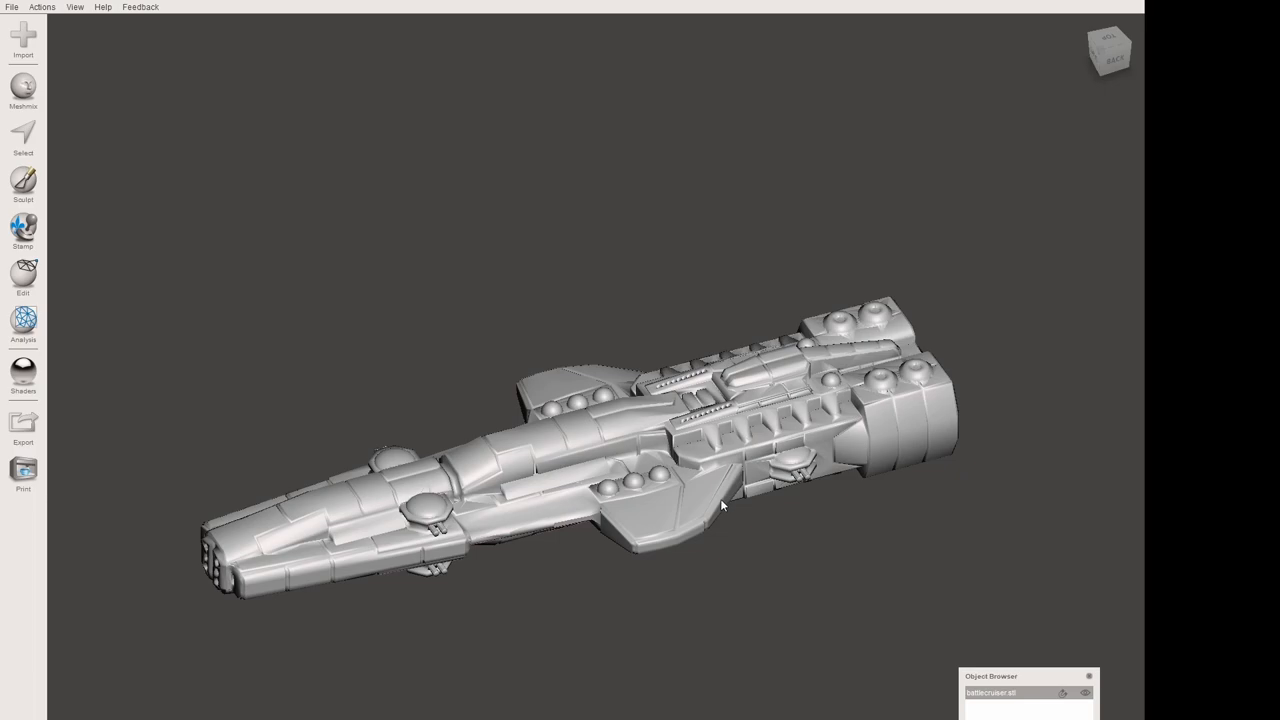
mouse_move(830, 575)
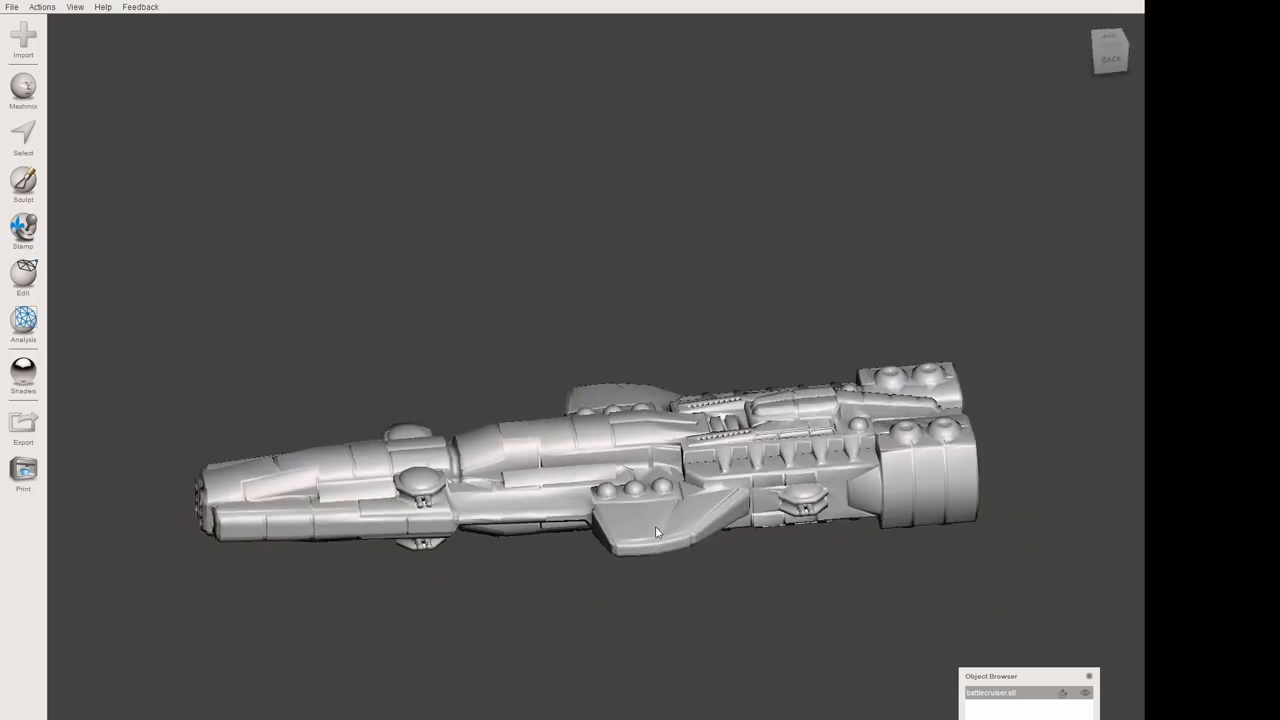
Switch to the Select tool and orbit to view the battlecruiser's underside for the keyhole mount
left_click(22, 135)
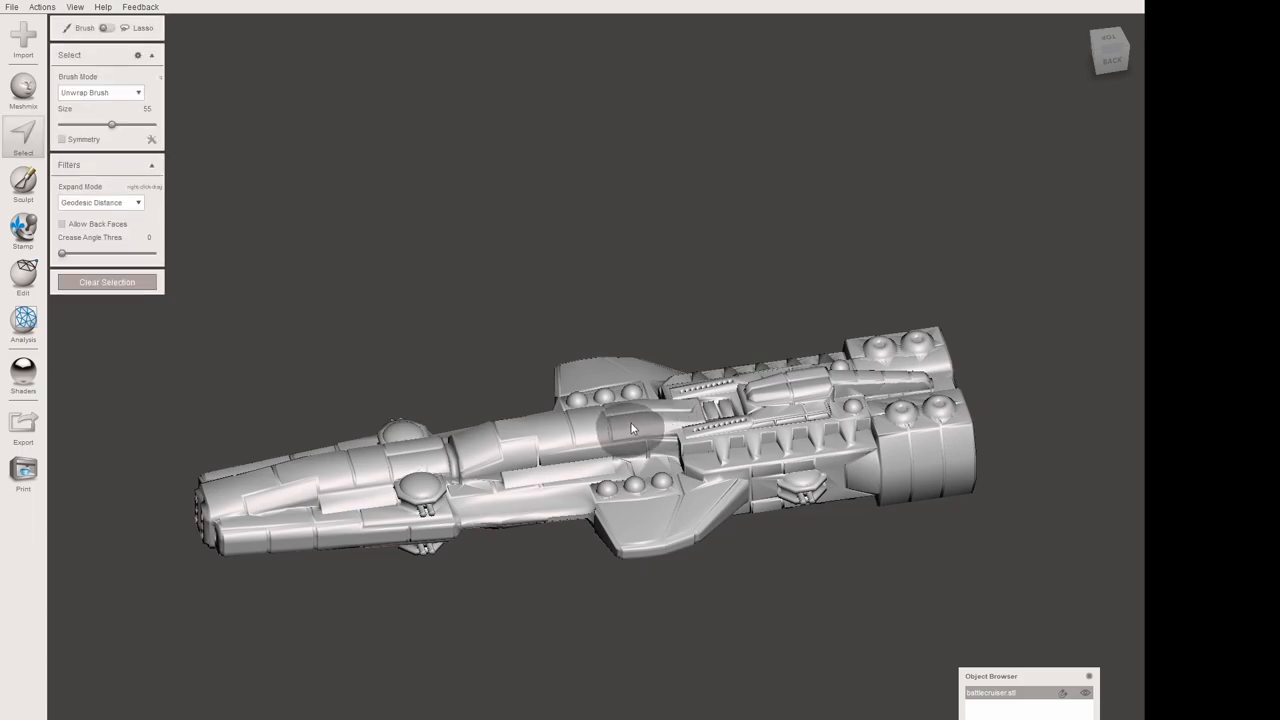
left_click_drag(630, 428, 680, 560)
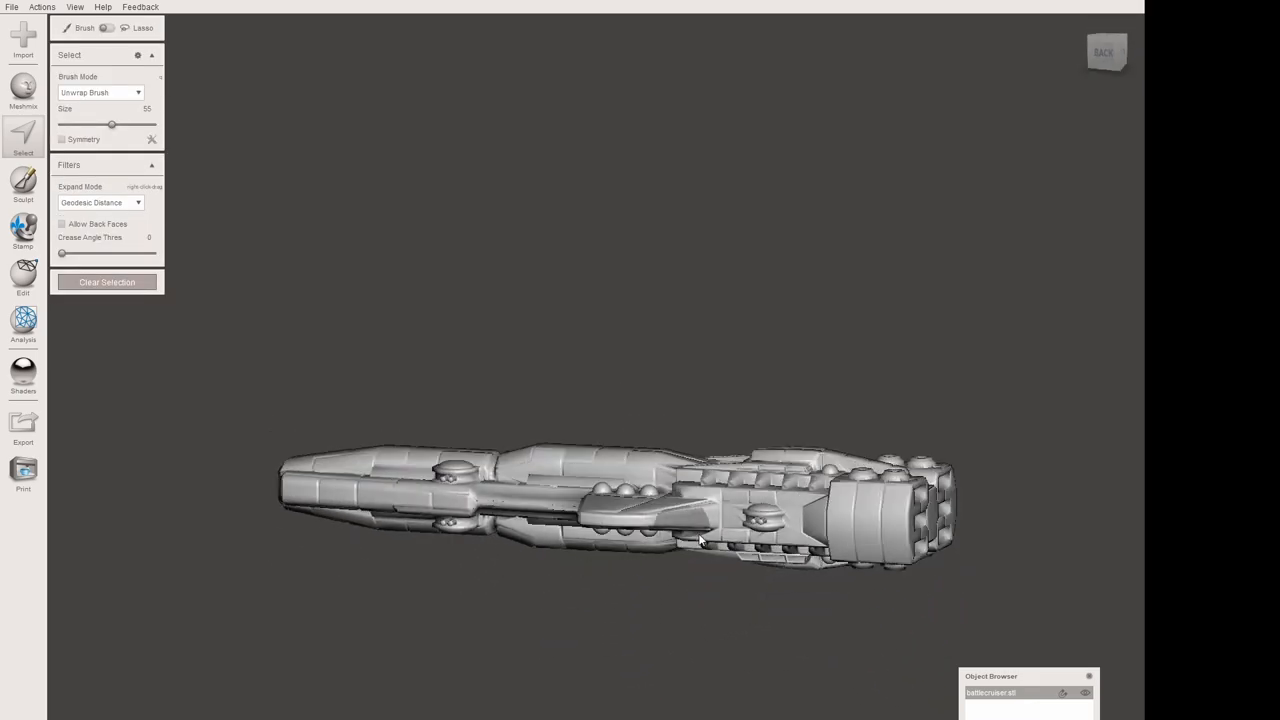
left_click_drag(700, 540, 617, 461)
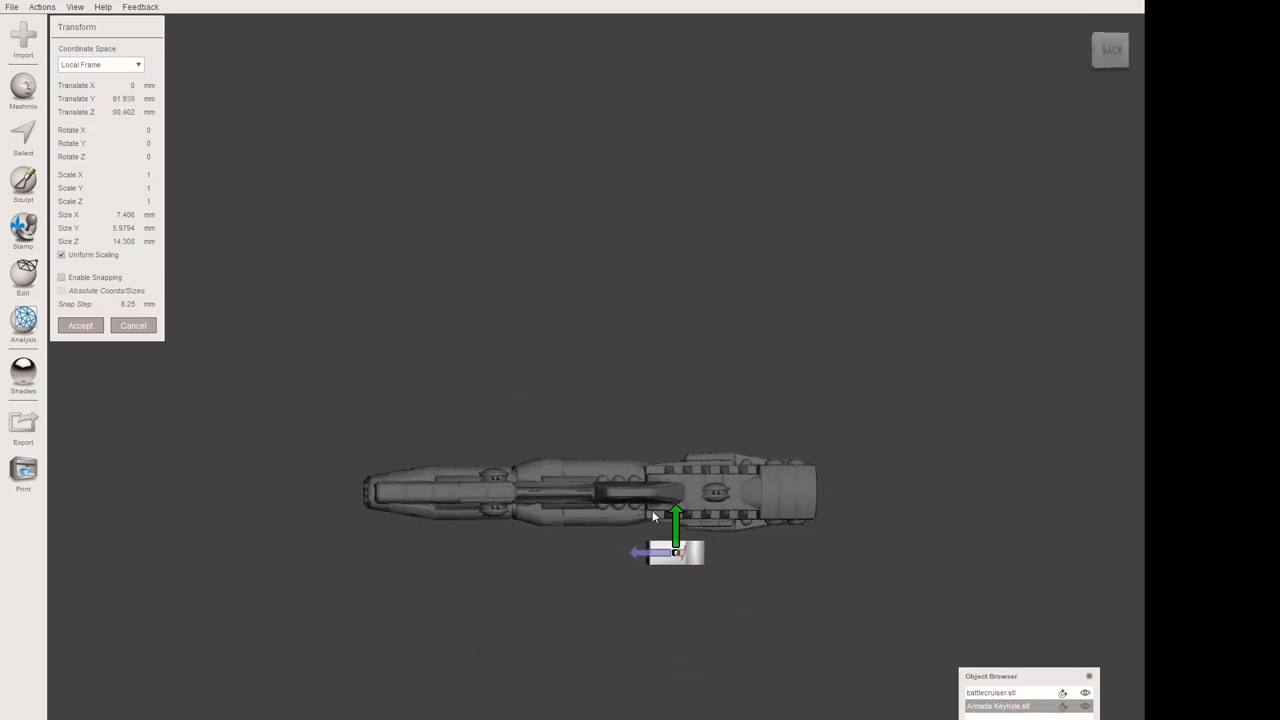
Raise the Armada Keyhole into the hull's underside and check its placement from below
left_click_drag(653, 517, 618, 420)
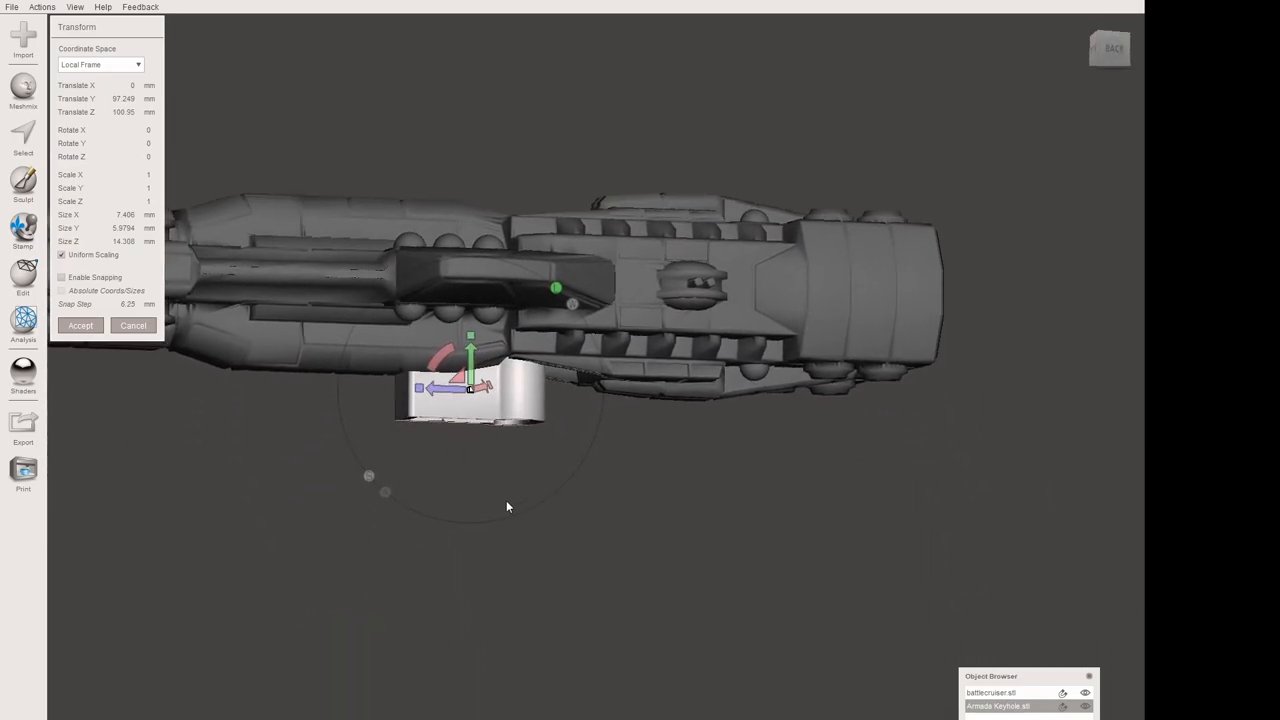
left_click_drag(507, 506, 627, 331)
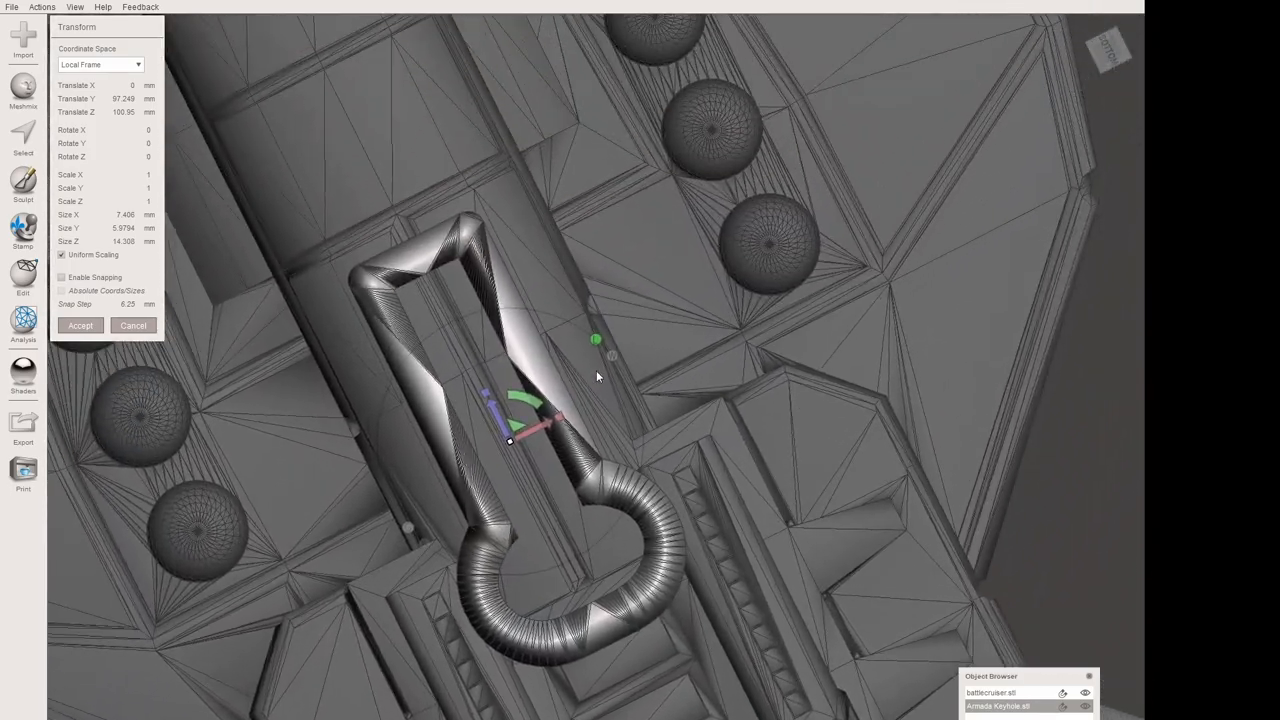
left_click_drag(595, 377, 500, 420)
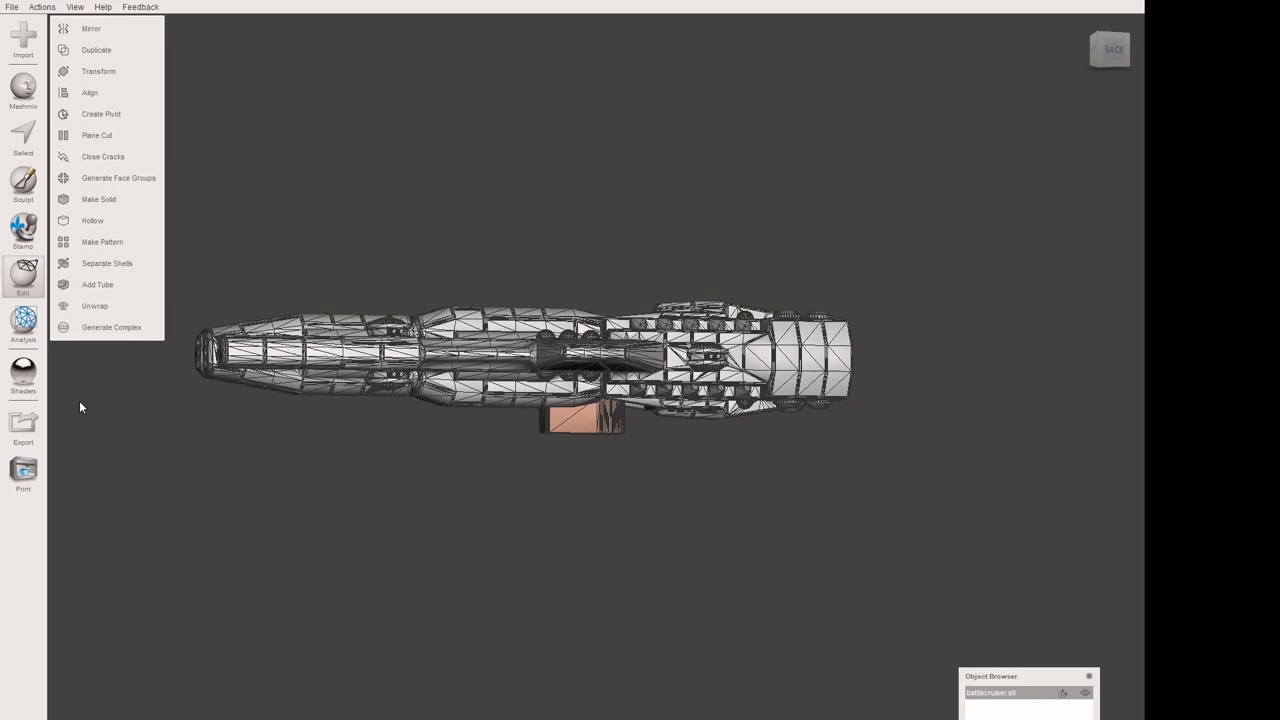
mouse_move(73, 415)
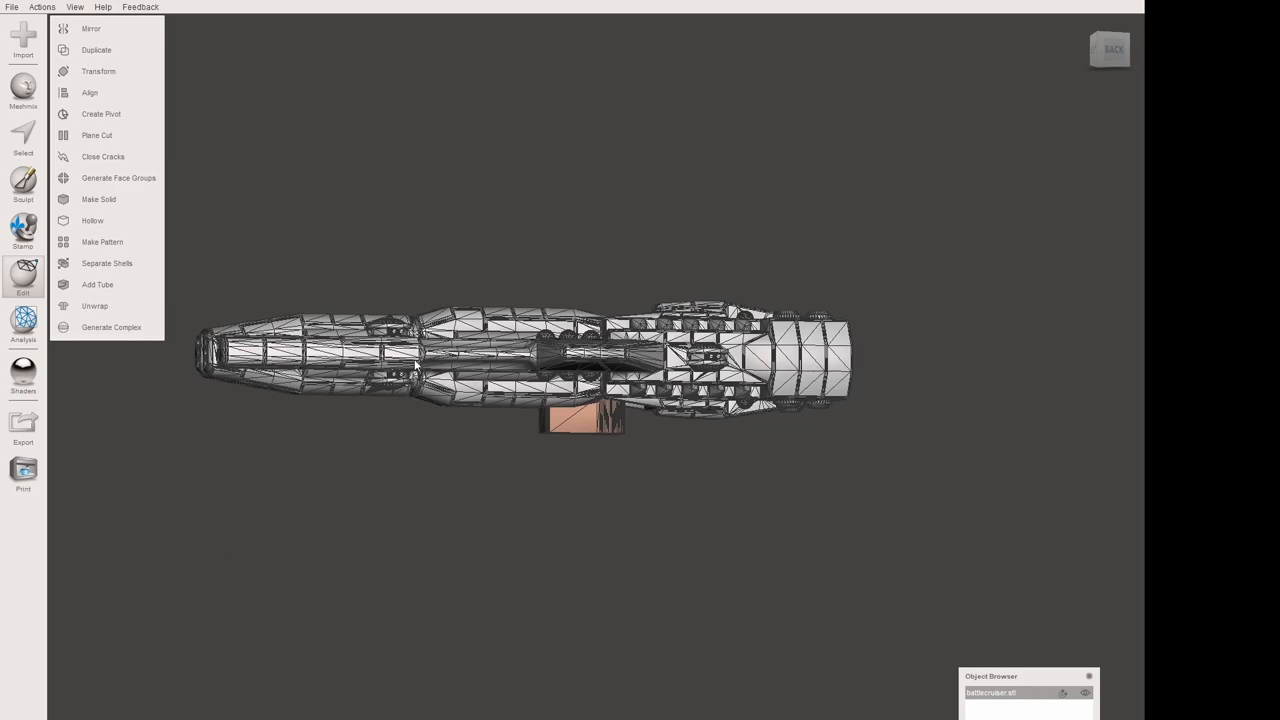
mouse_move(474, 270)
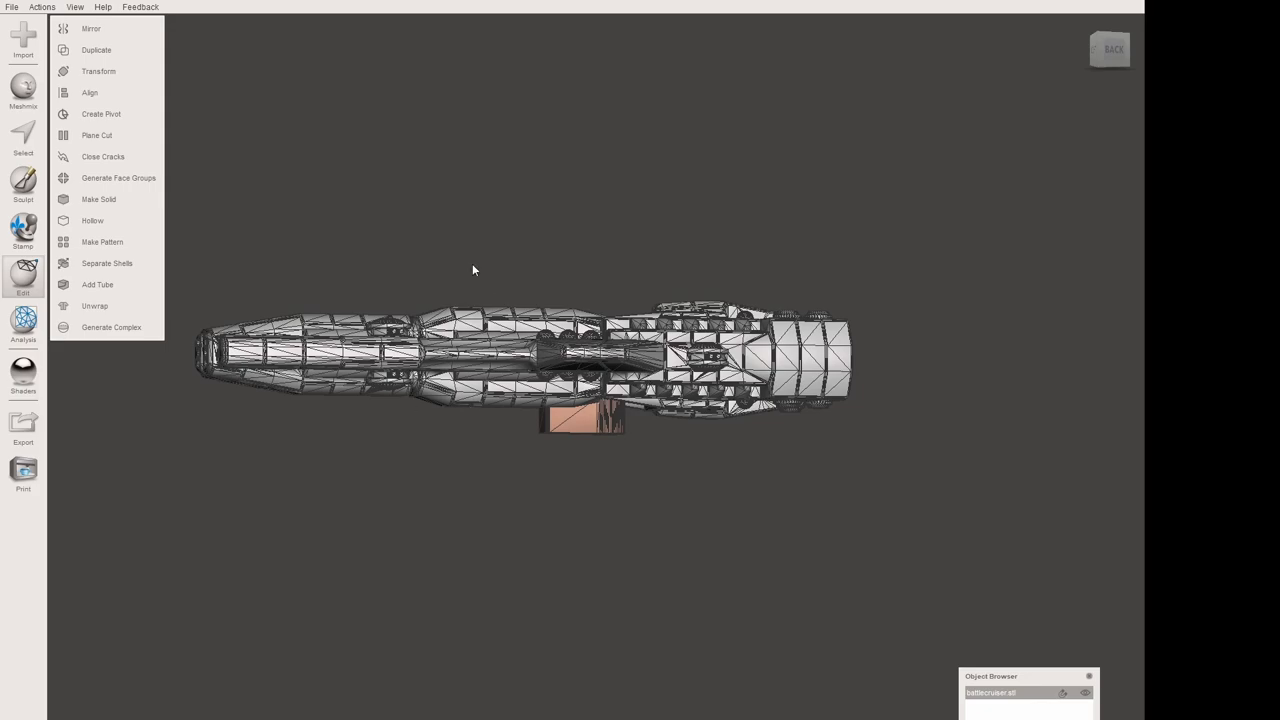
mouse_move(22, 425)
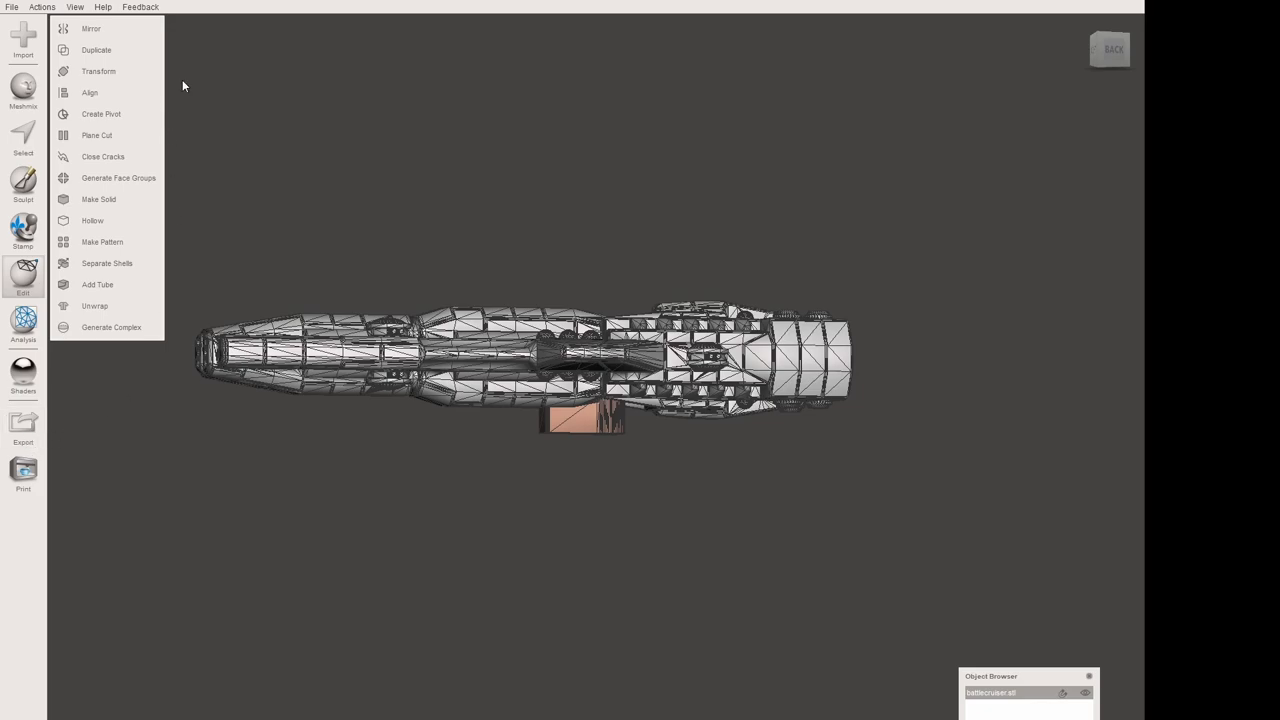
mouse_move(64, 148)
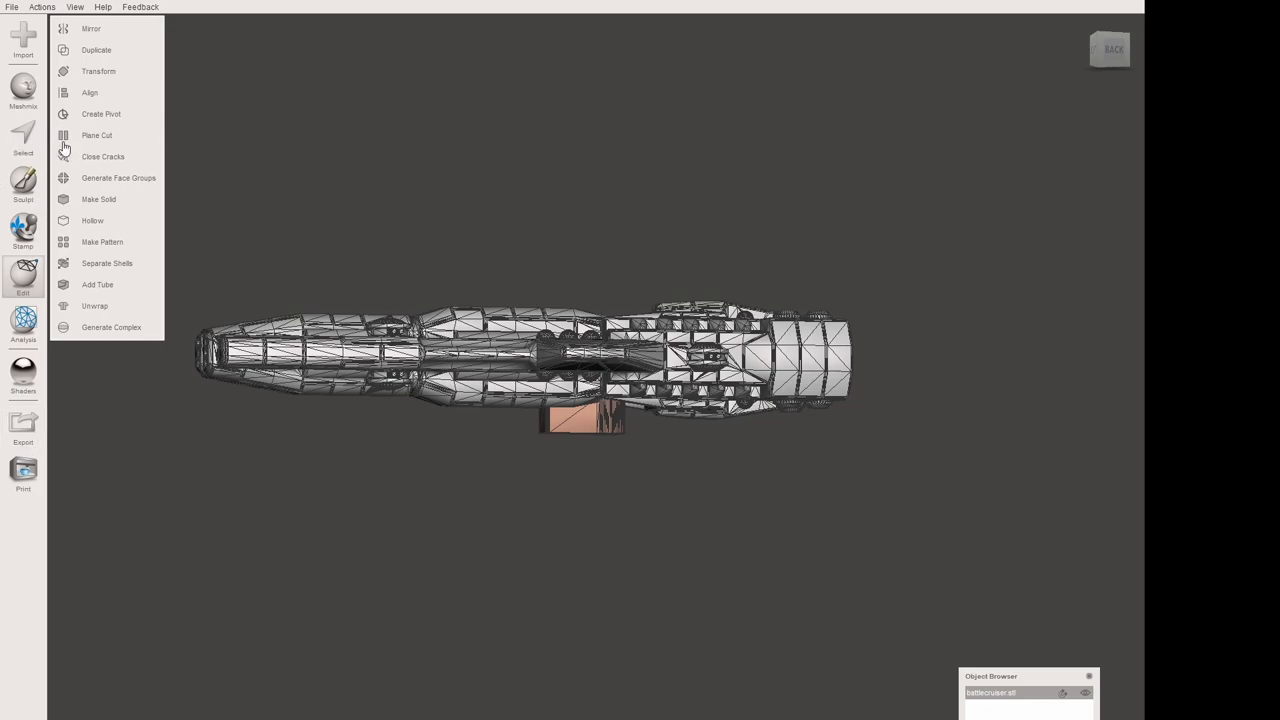
mouse_move(56, 185)
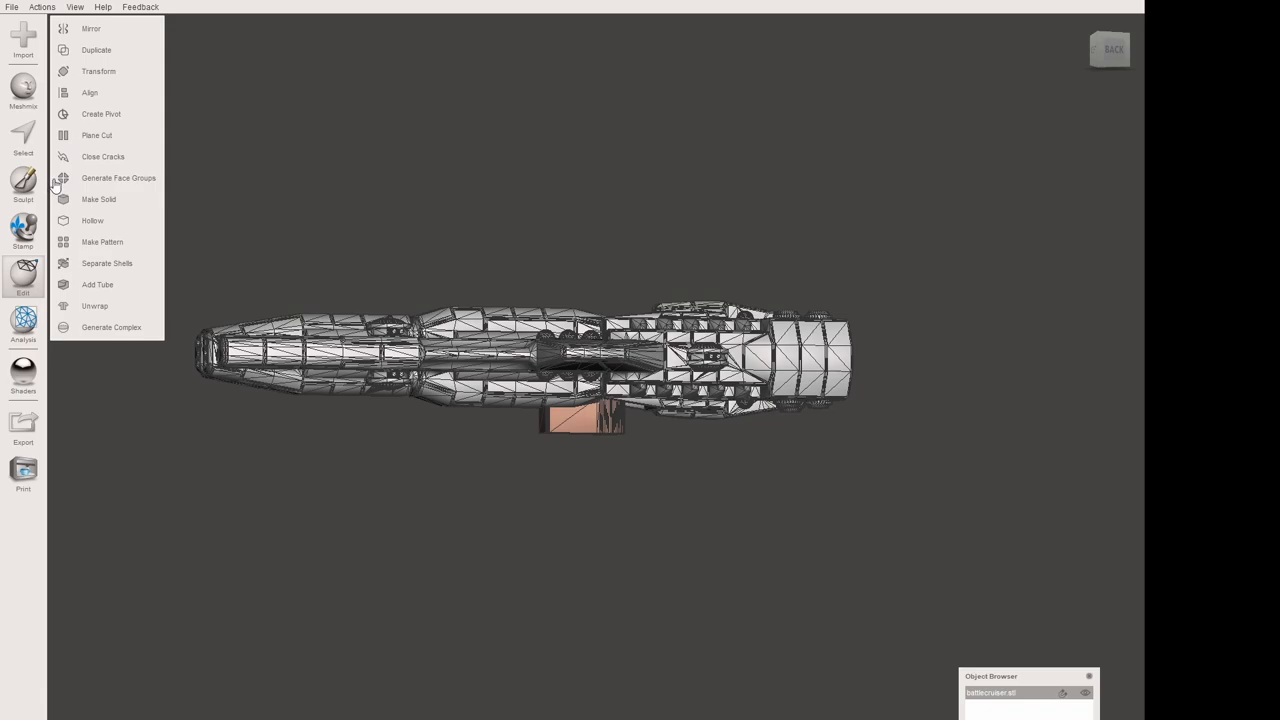
mouse_move(176, 109)
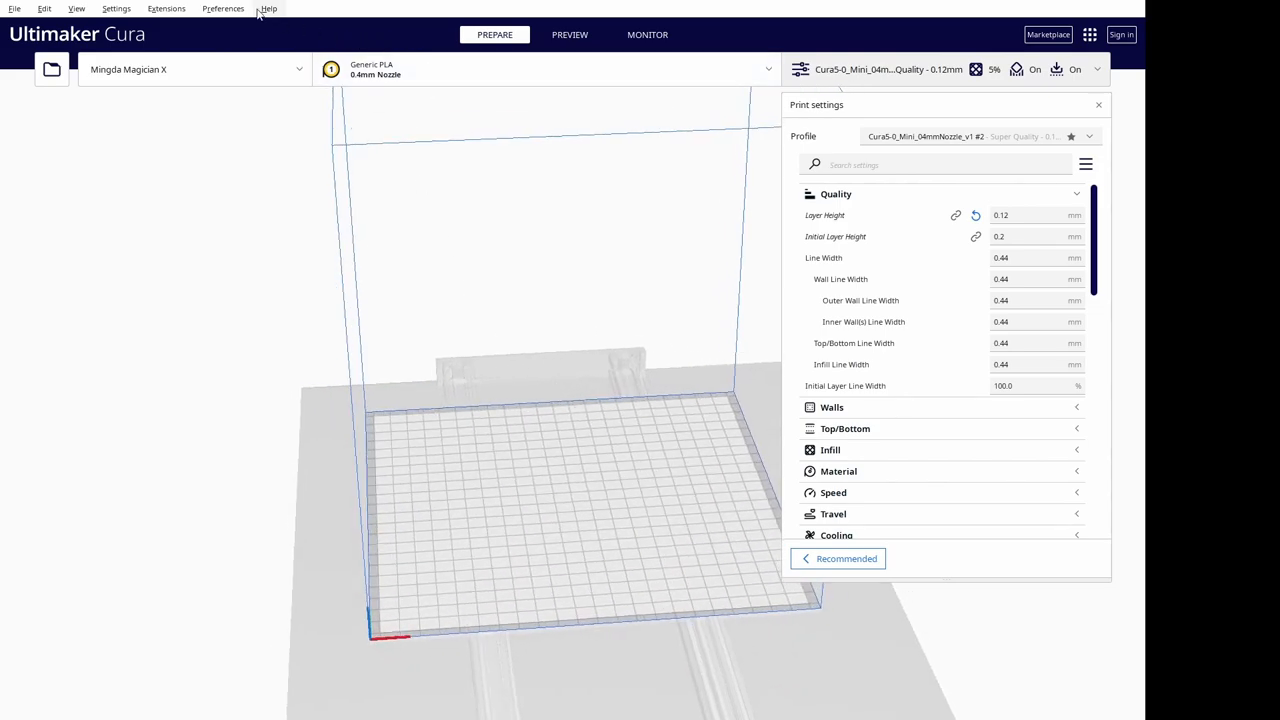
left_click(268, 8)
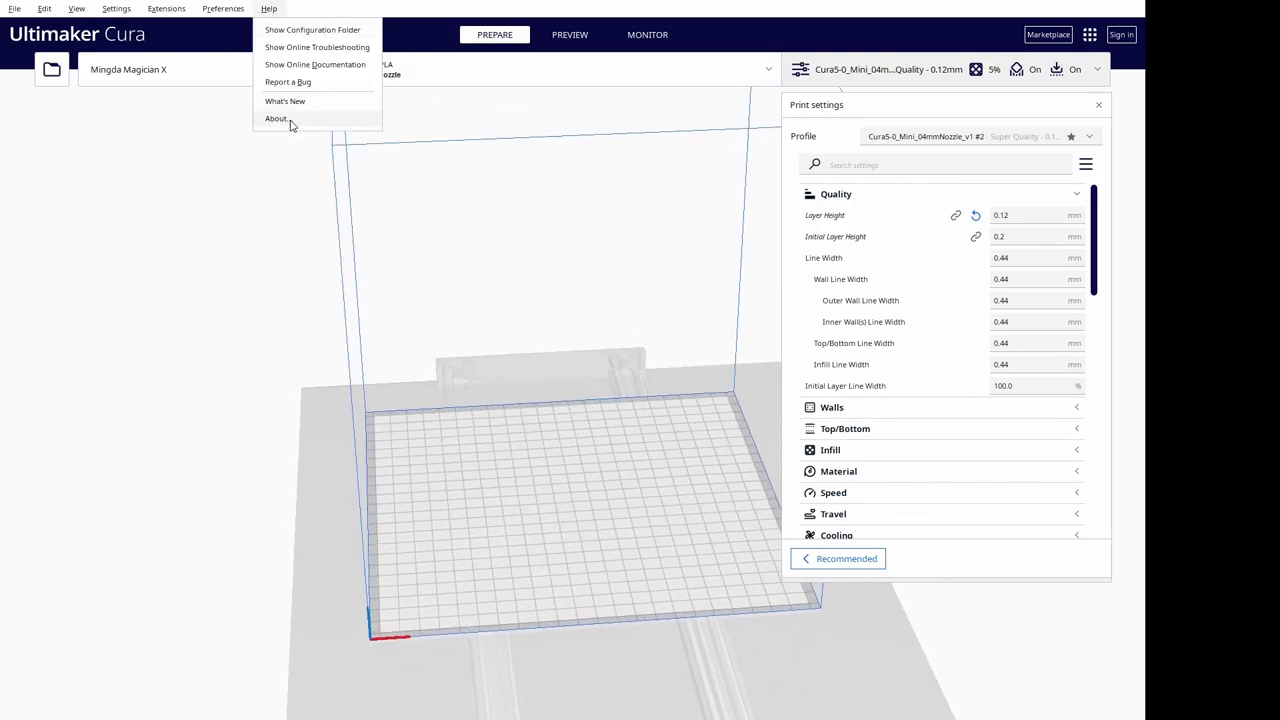
left_click(670, 354)
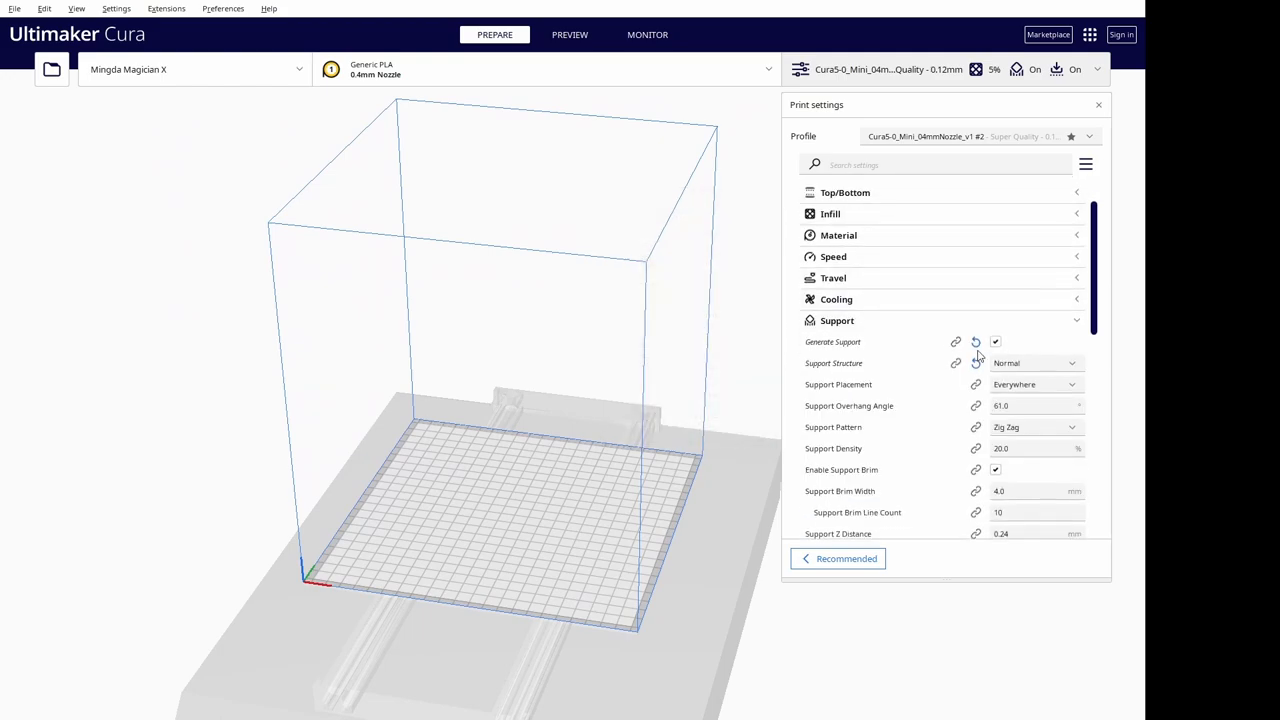
Keep Support Structure on Normal instead of Tree and set Build Plate Adhesion to Raft
scroll("down", 3)
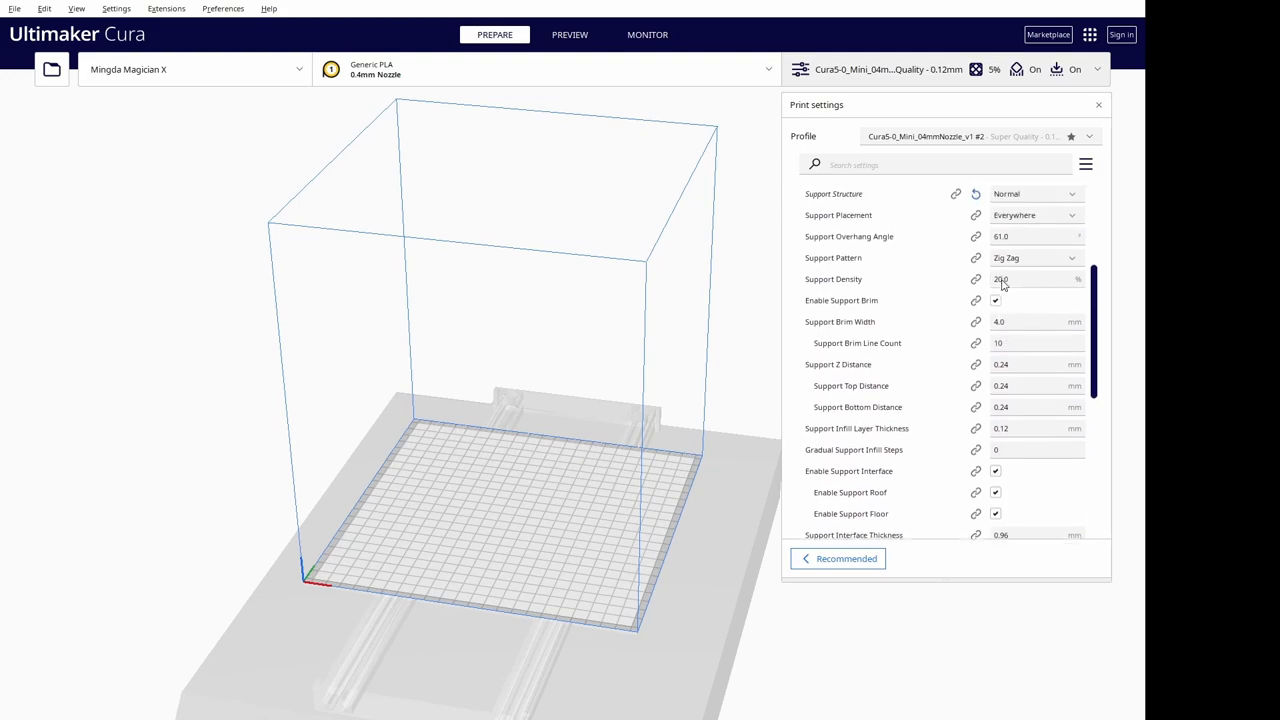
scroll("up", 3)
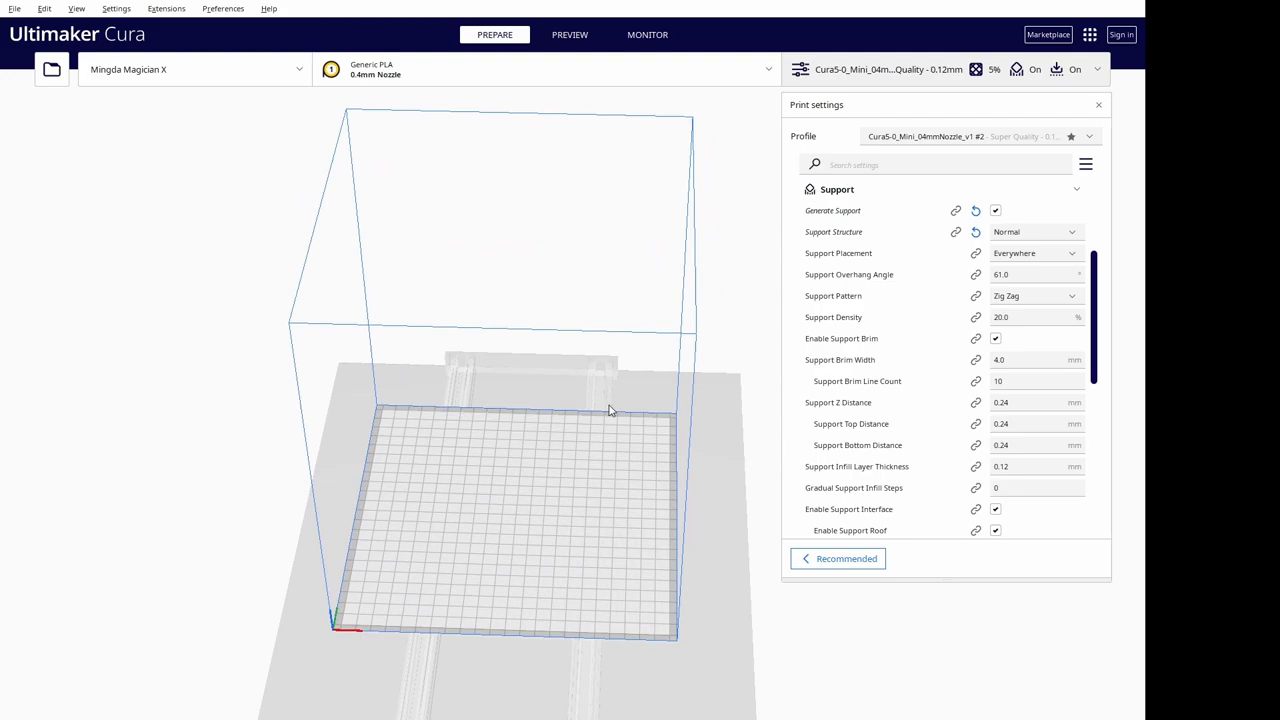
left_click(1035, 231)
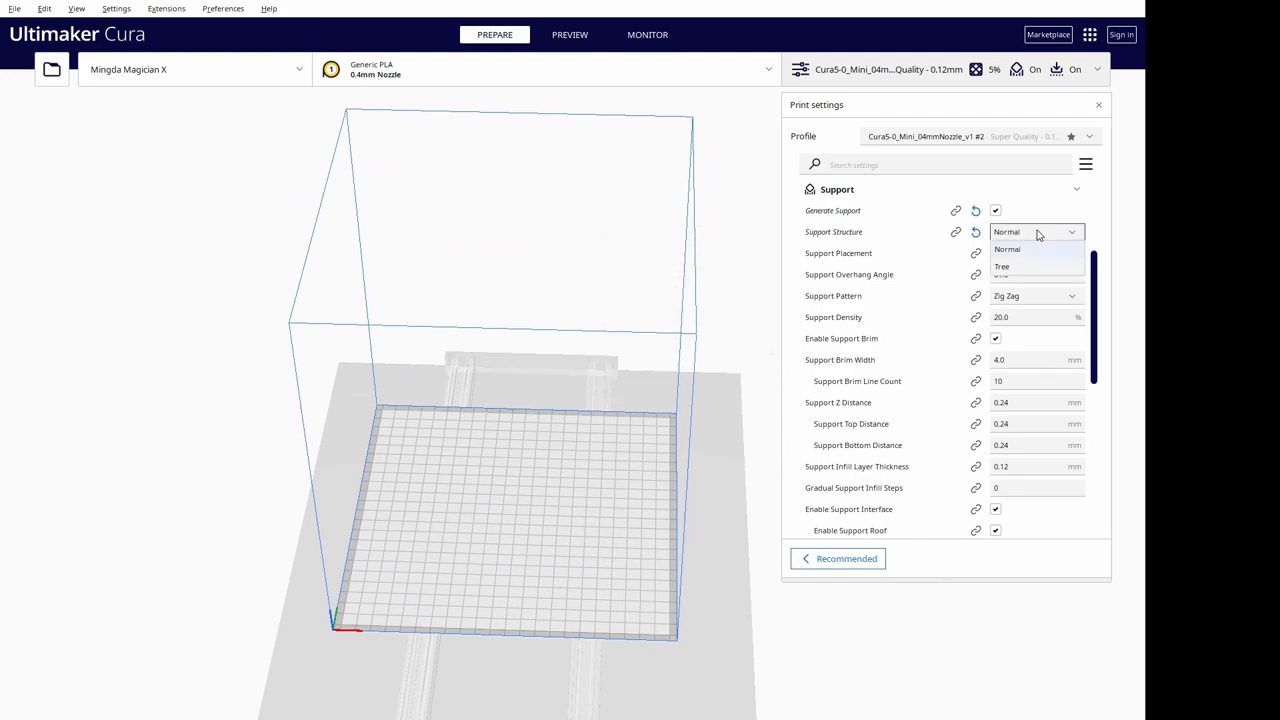
left_click(1007, 249)
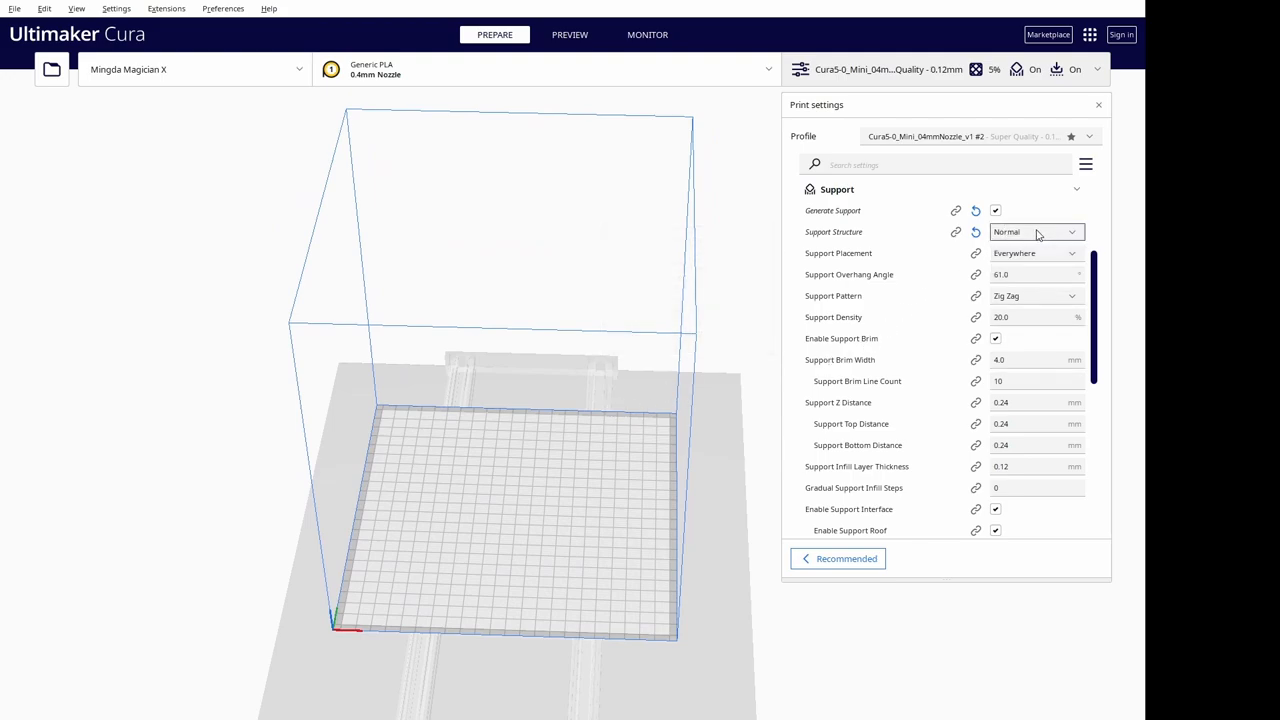
left_click(1035, 231)
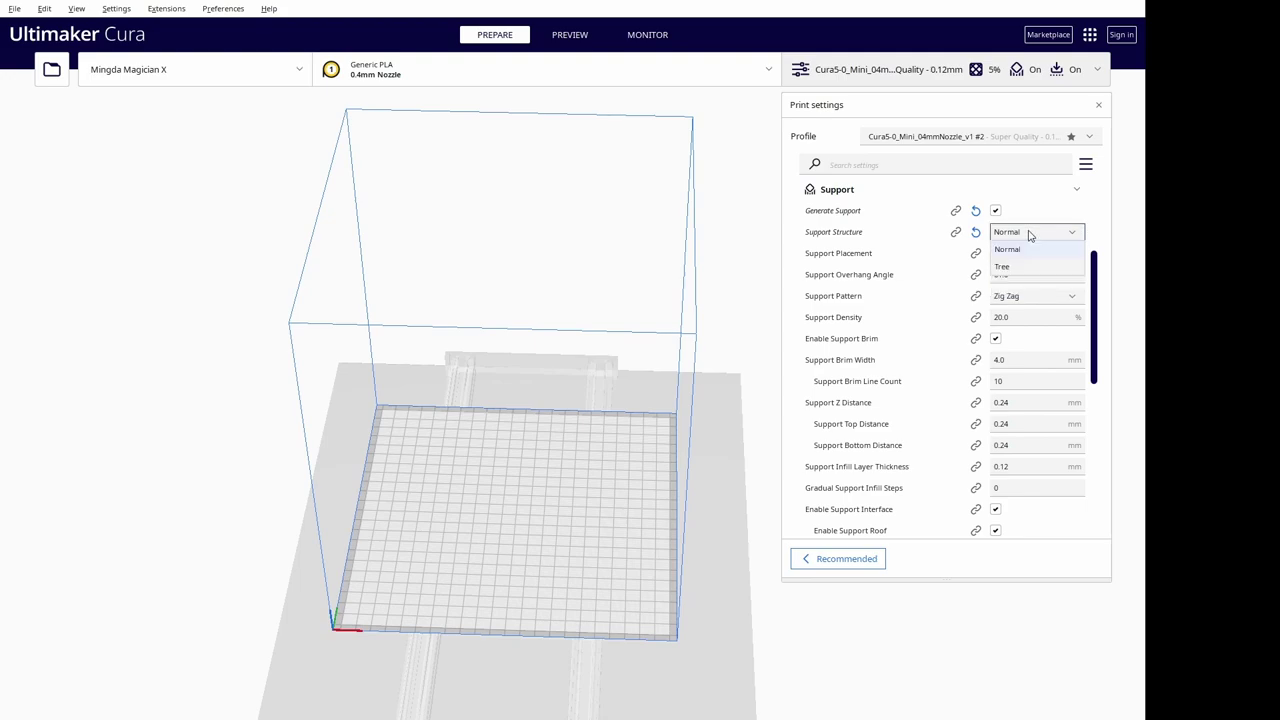
left_click(1007, 249)
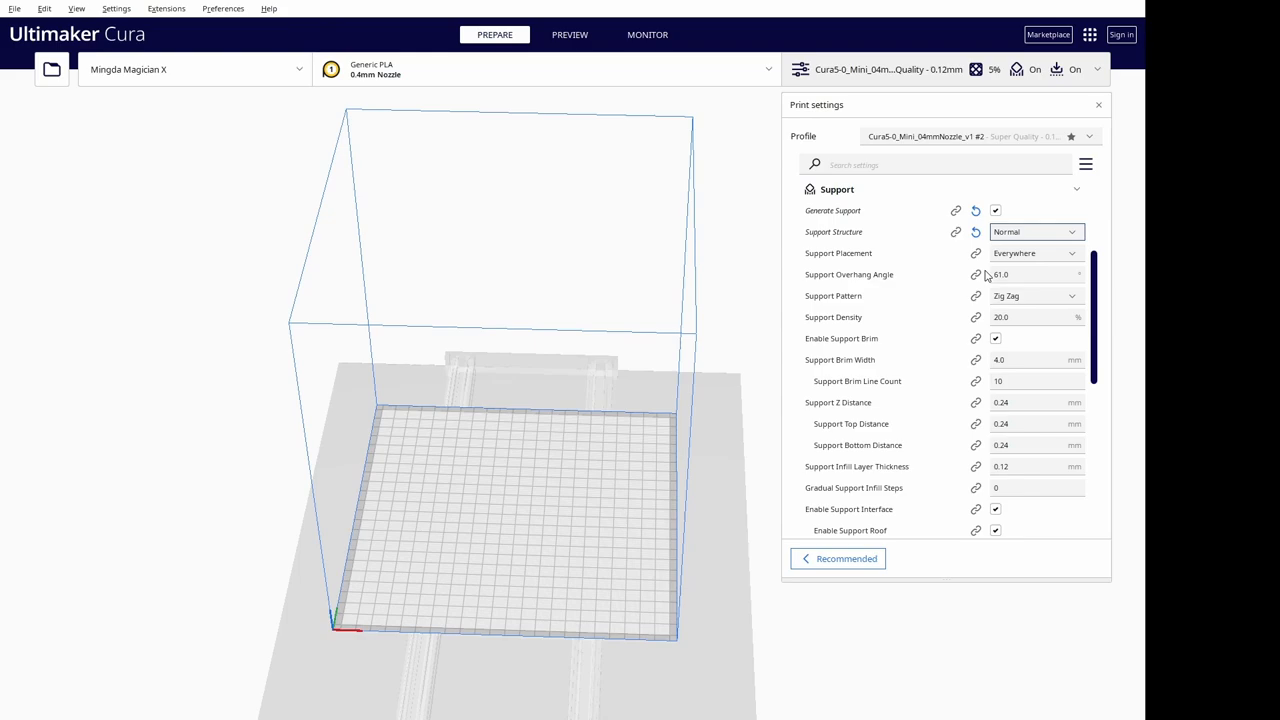
scroll("down", 3)
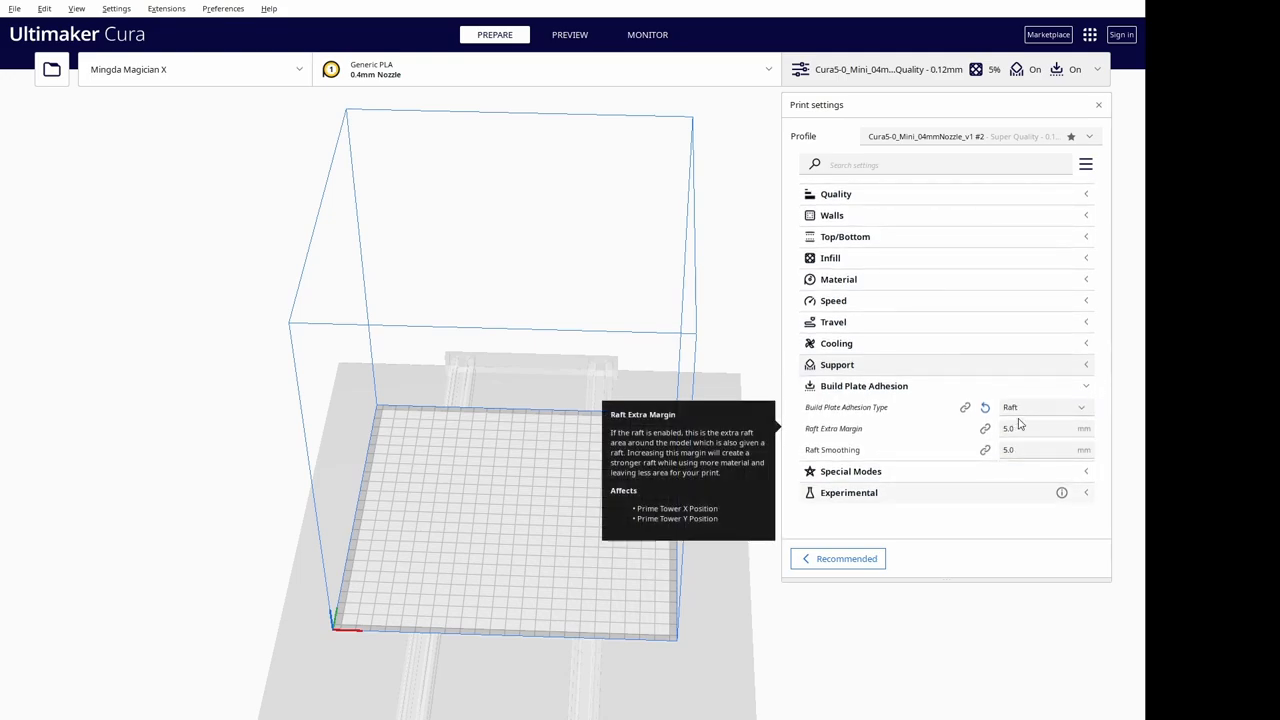
Load the battlecruiser STL onto the build plate
left_click(1040, 428)
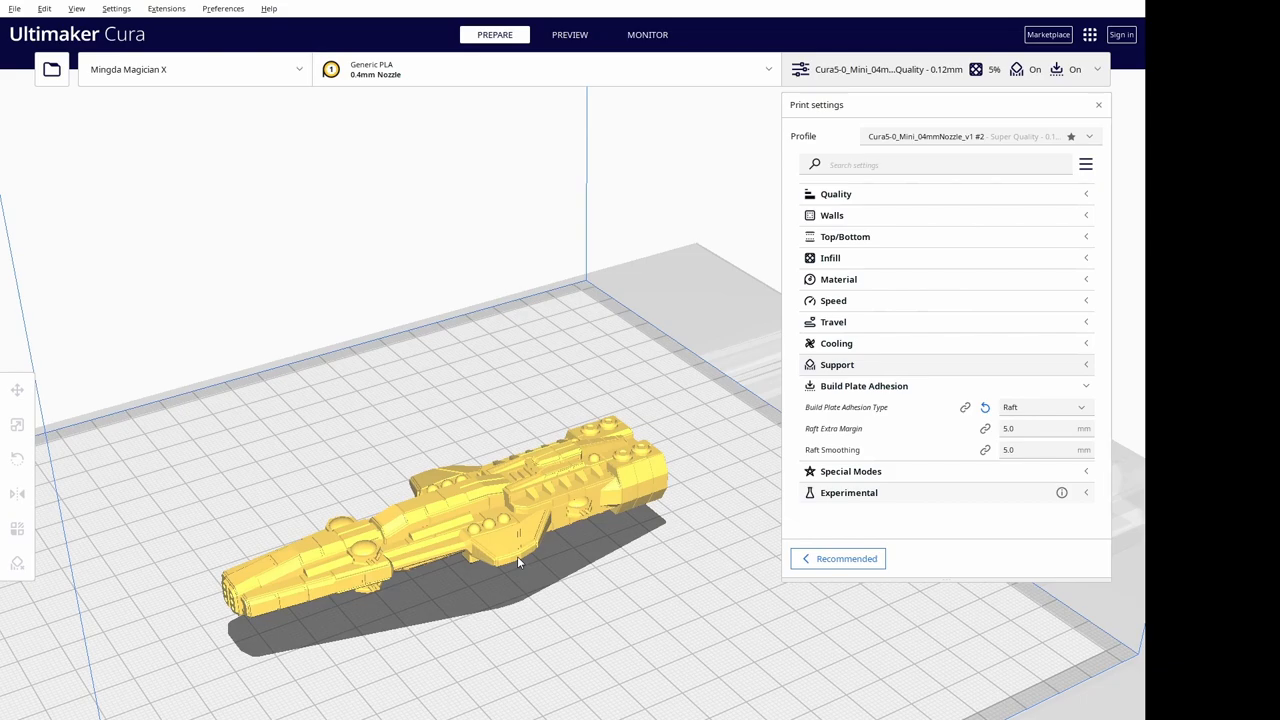
Select the battlecruiser and rotate it to stand upright on the plate
left_click(450, 510)
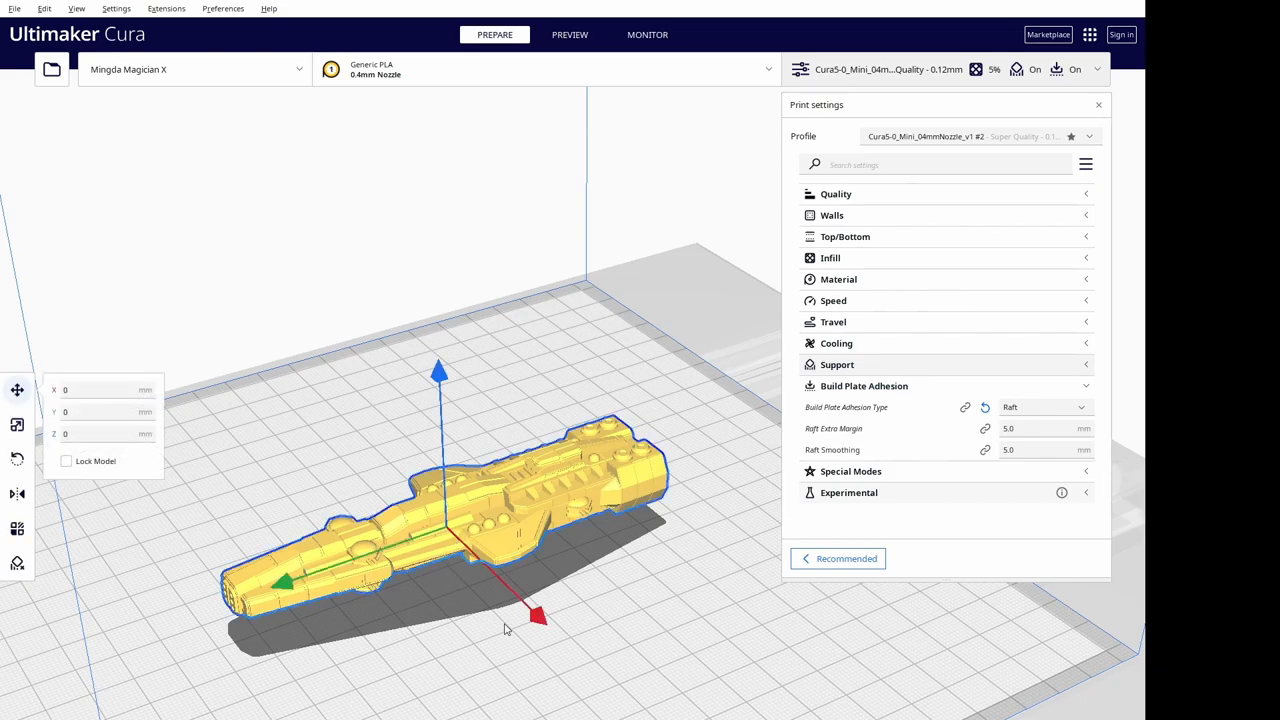
left_click(17, 457)
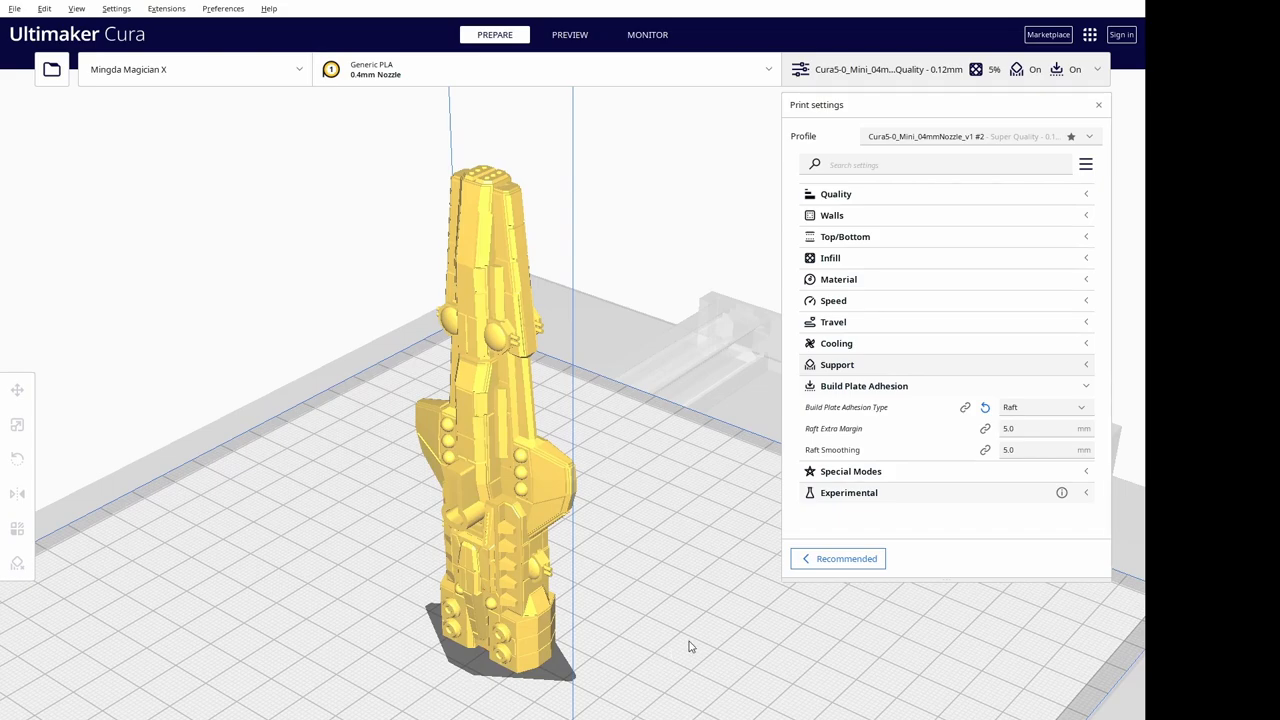
mouse_move(745, 525)
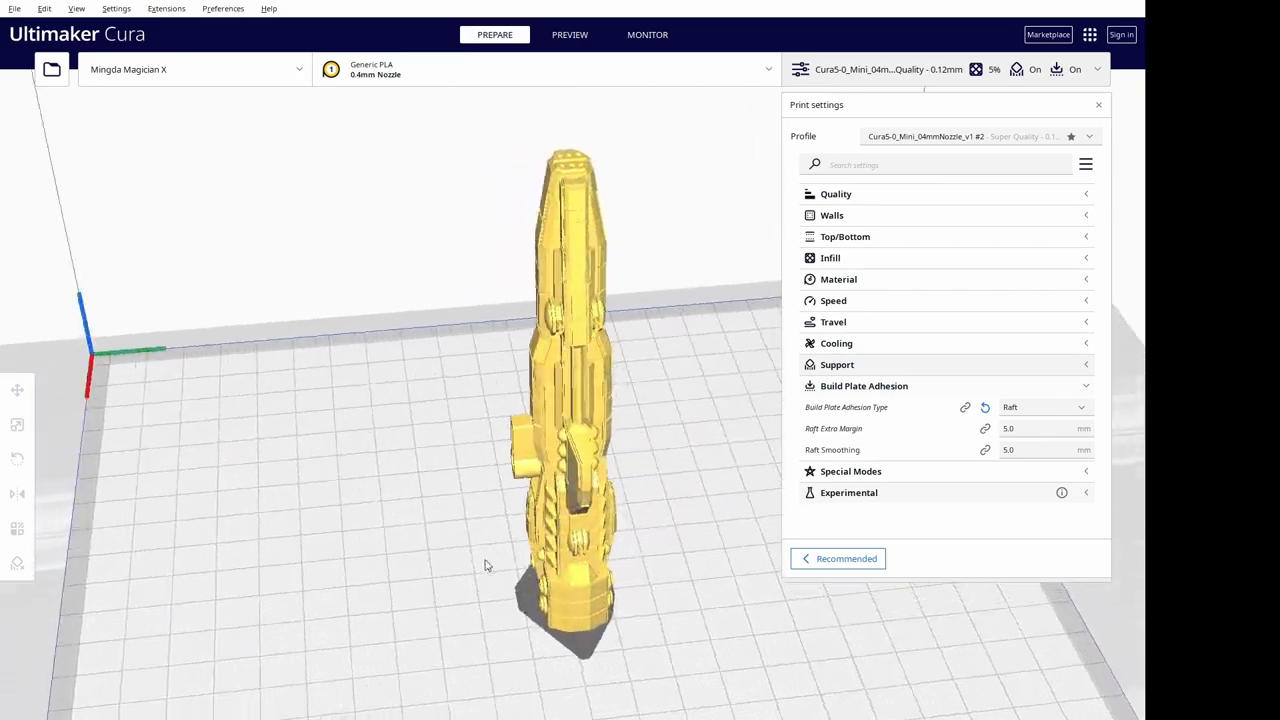
left_click_drag(485, 565, 380, 520)
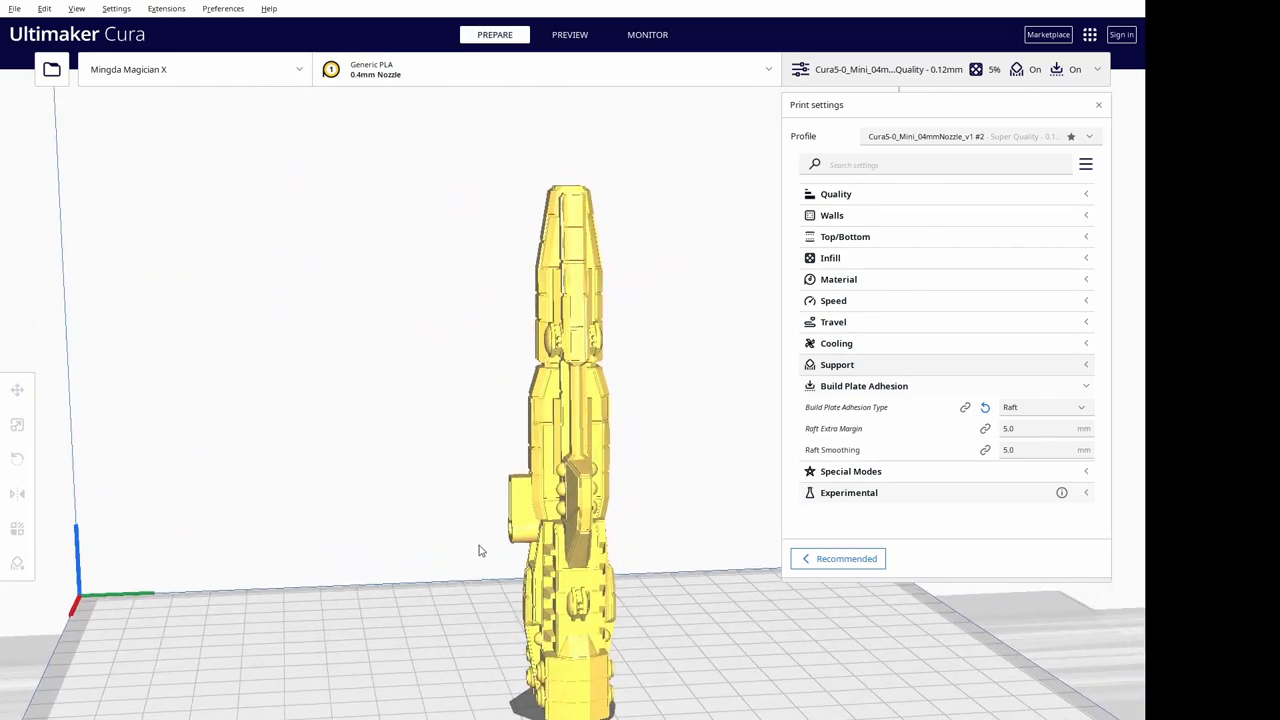
left_click_drag(480, 550, 556, 694)
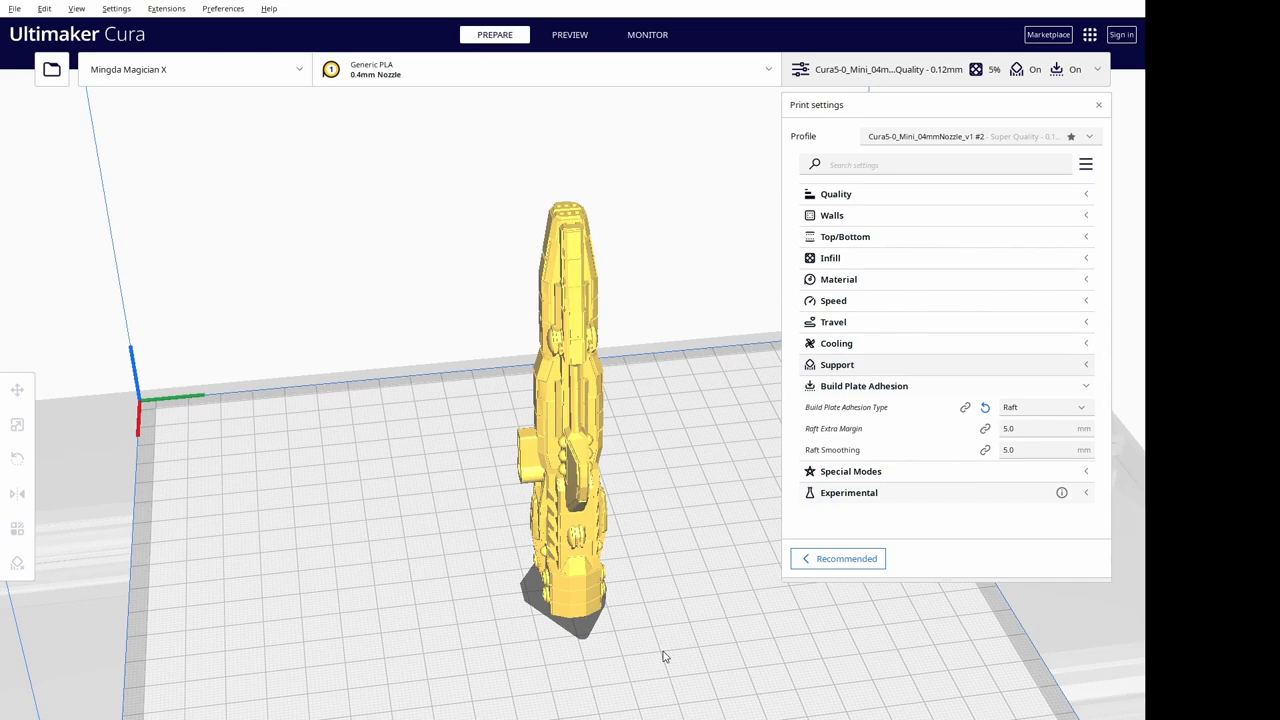
mouse_move(846, 672)
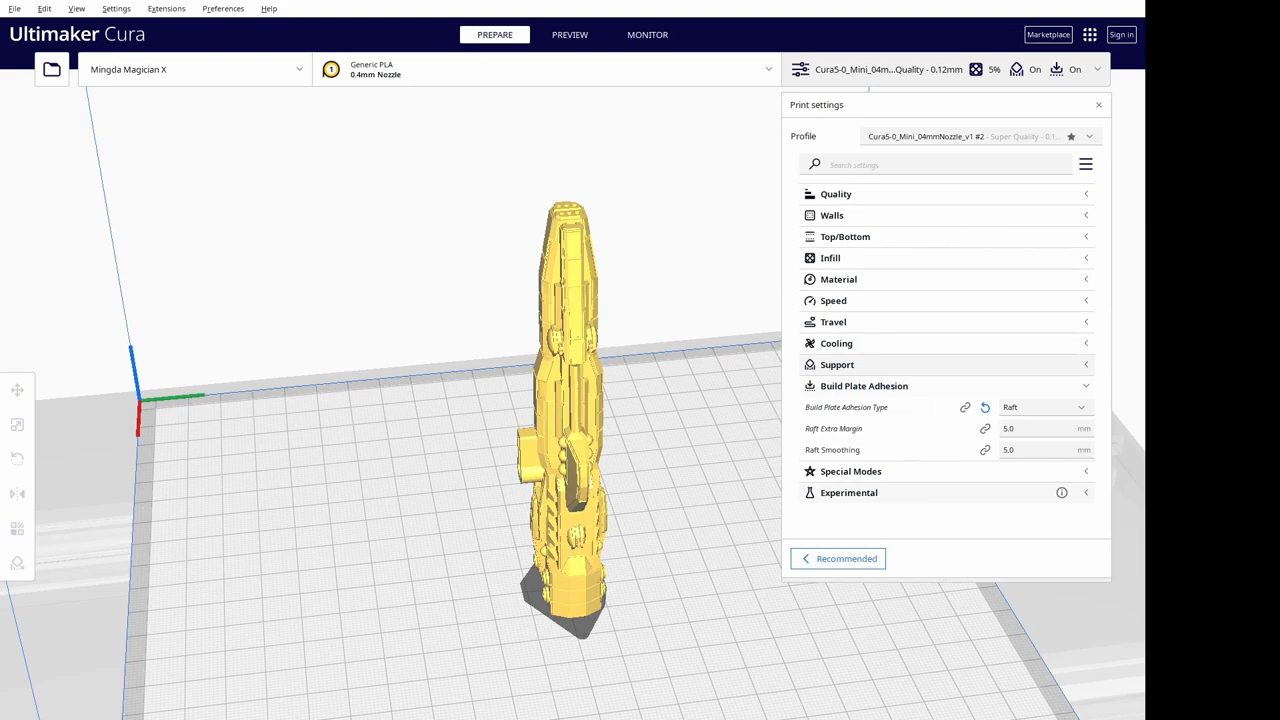
mouse_move(181, 423)
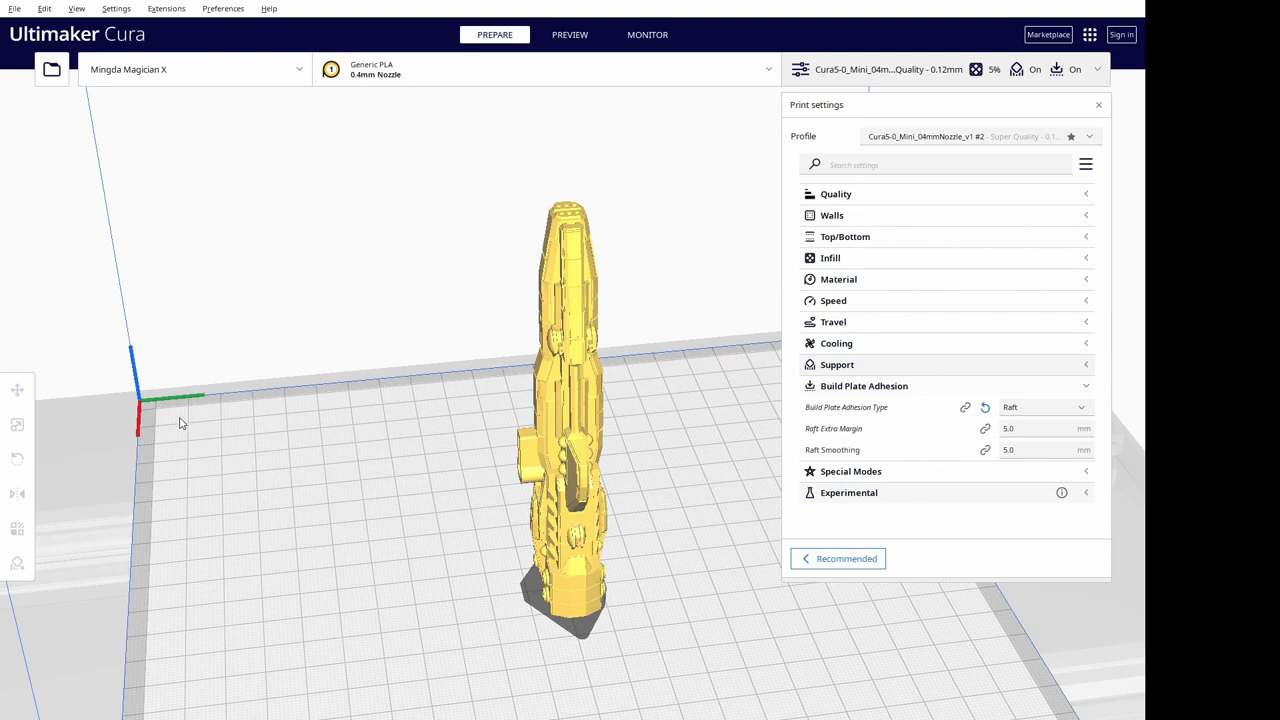
mouse_move(107, 404)
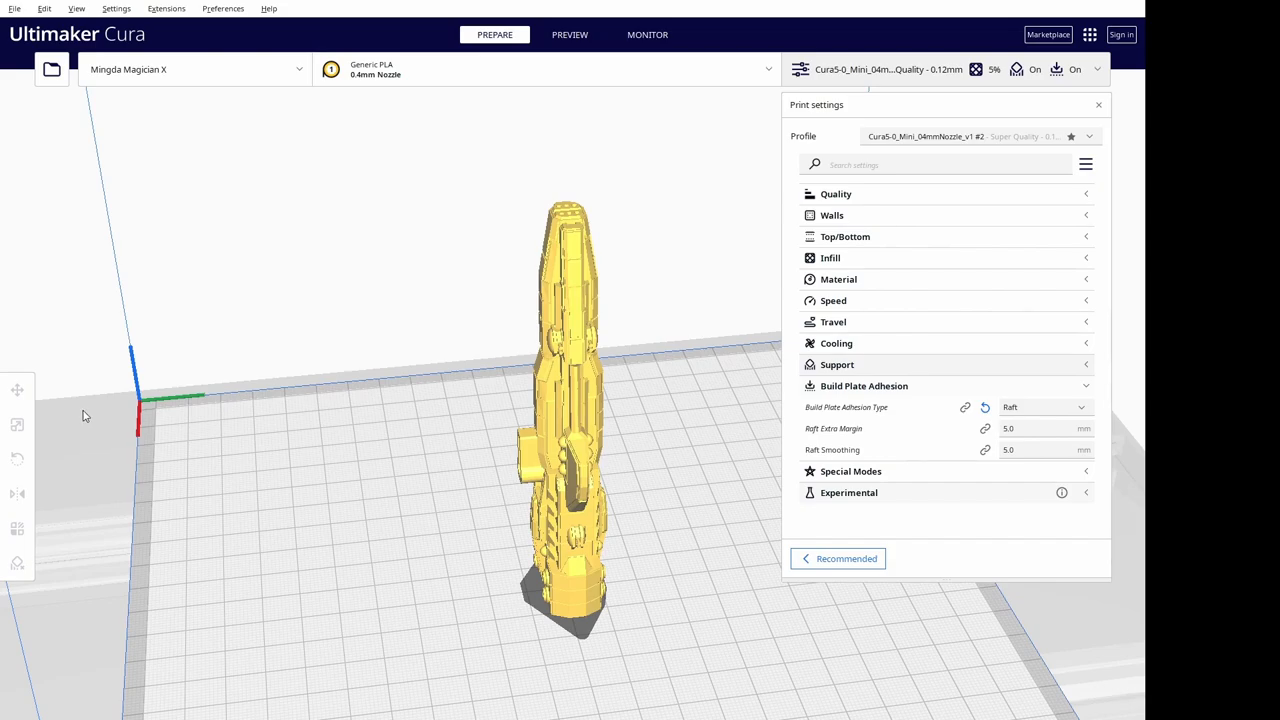
mouse_move(128, 412)
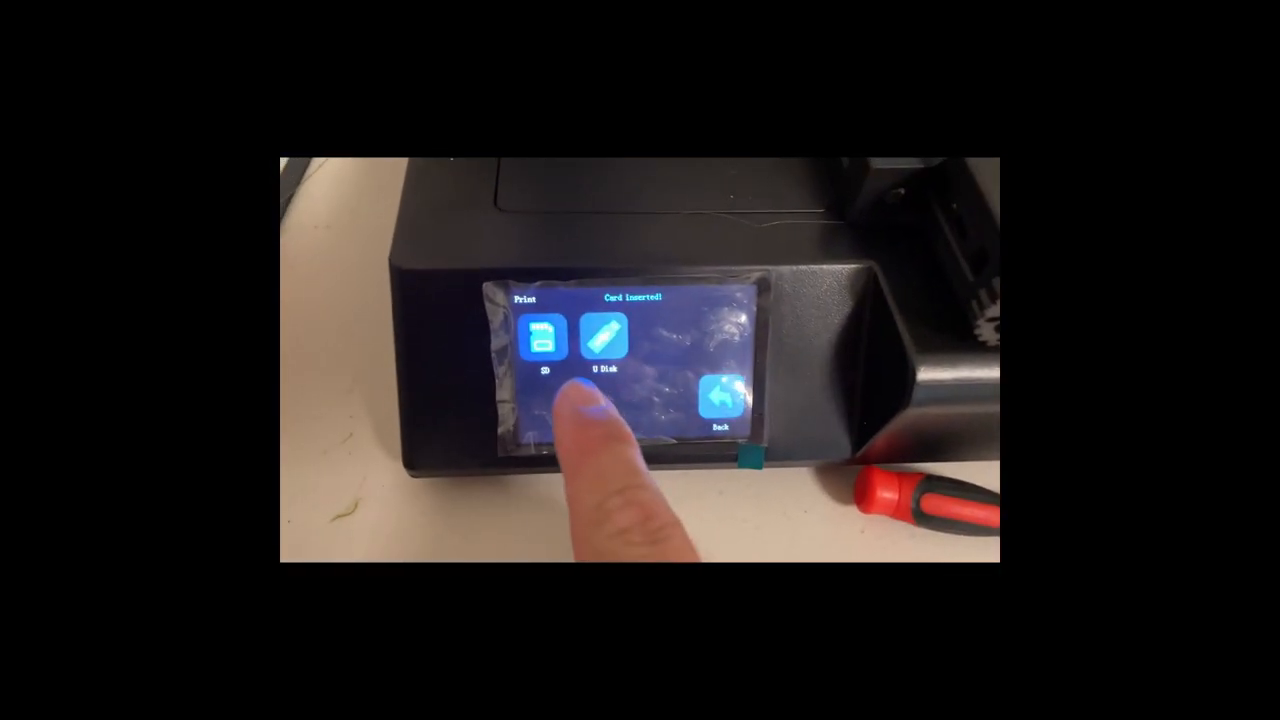
Choose the battlecruiser .gcode file from the SD card to get the print prompt
left_click(541, 340)
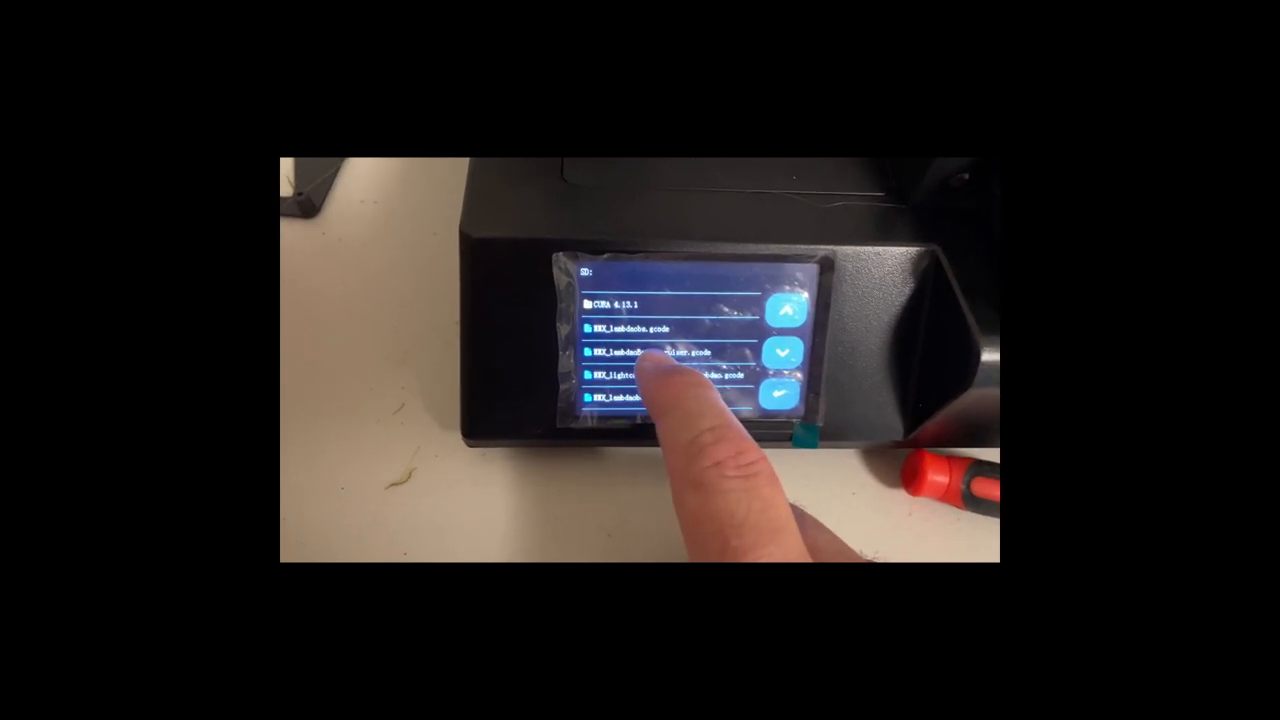
left_click(650, 355)
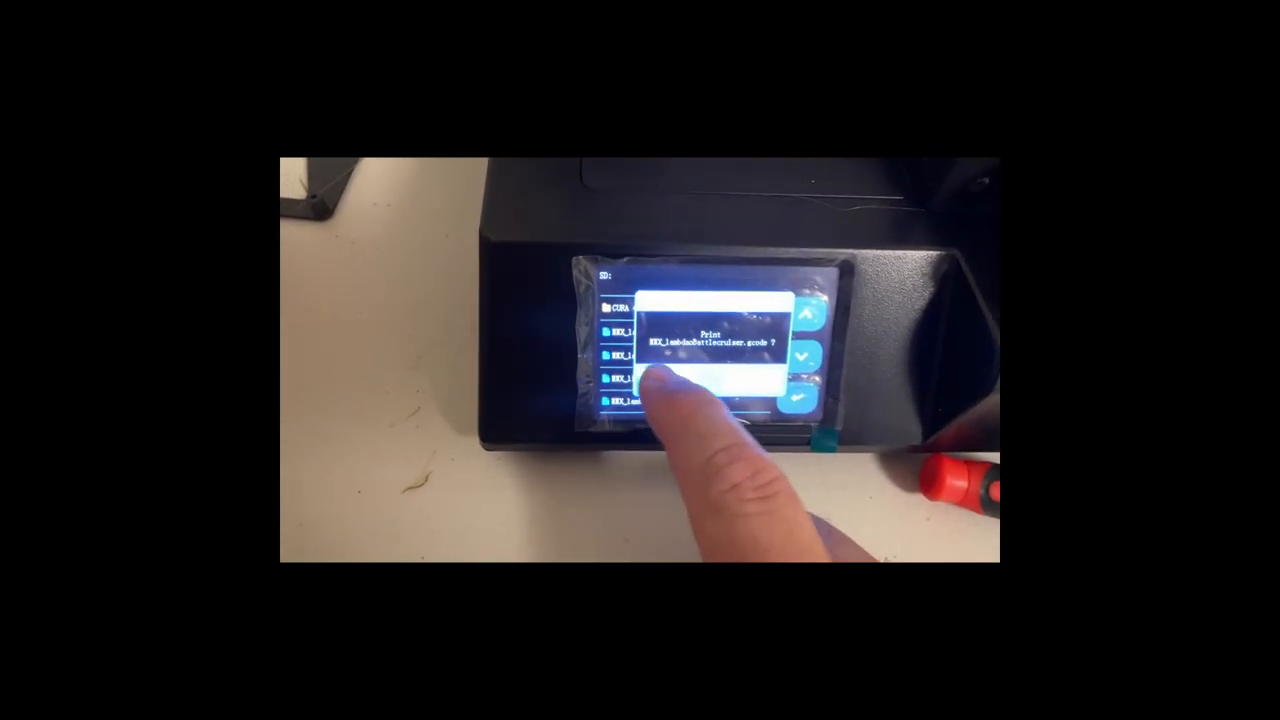